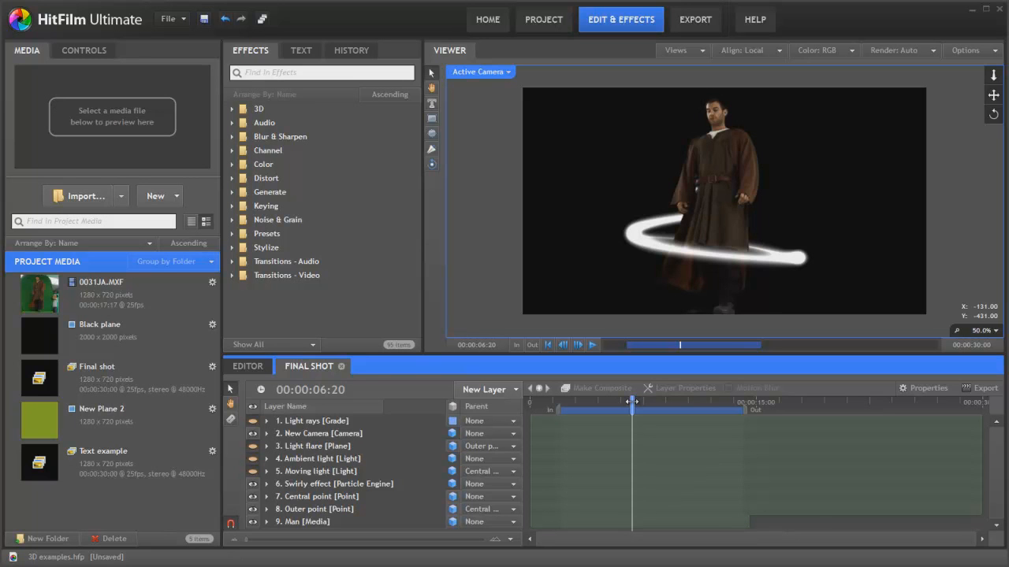
Make a new composite shot from the 0031JA.MXF green-screen clip and confirm its properties
left_click_drag(630, 402, 654, 402)
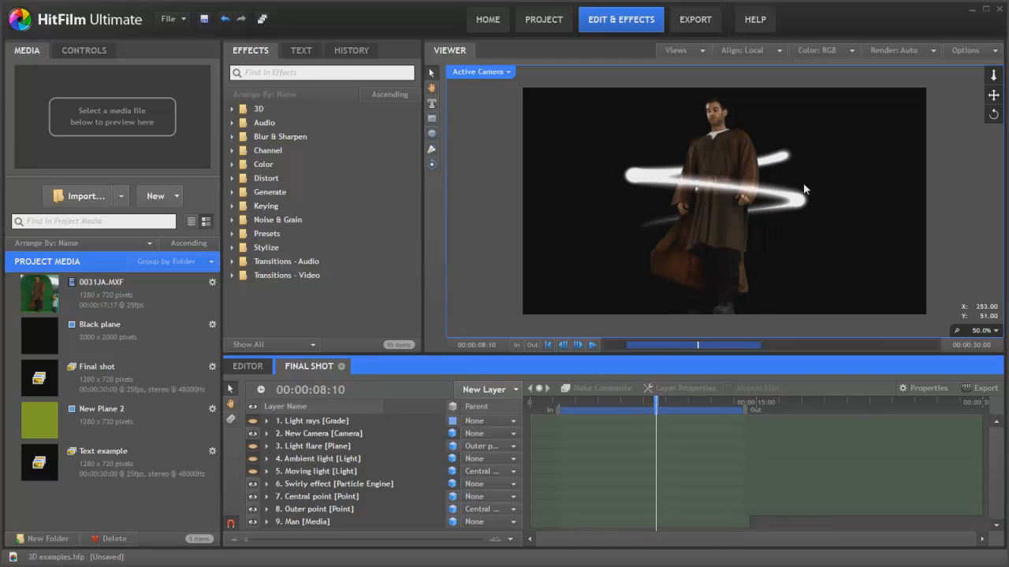
mouse_move(649, 274)
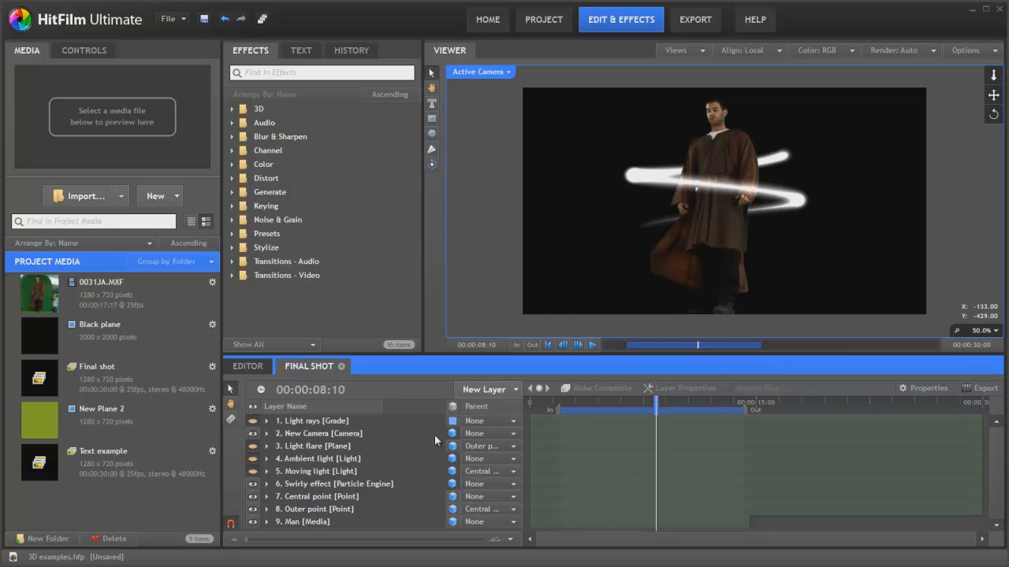
left_click(39, 295)
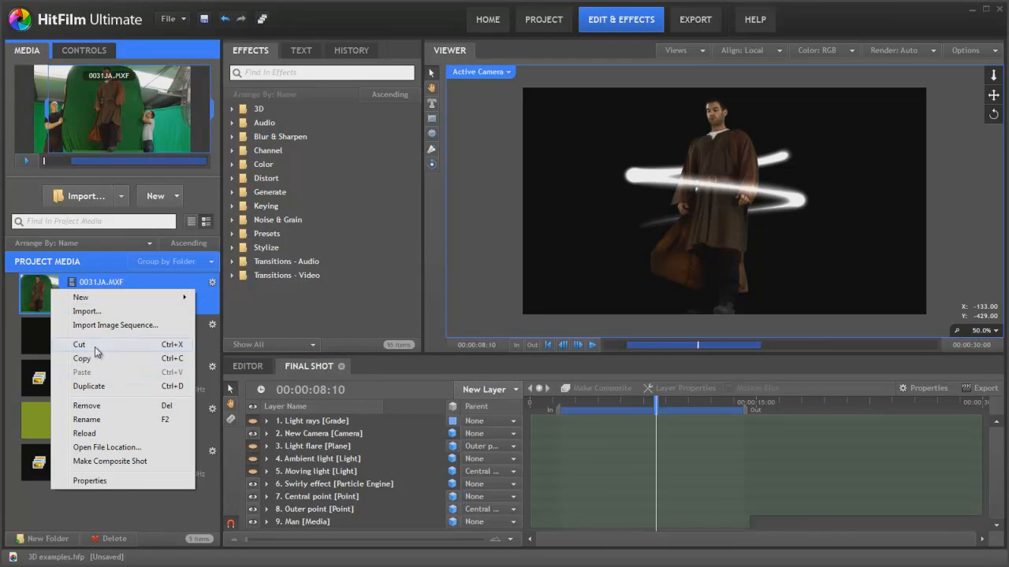
left_click(110, 460)
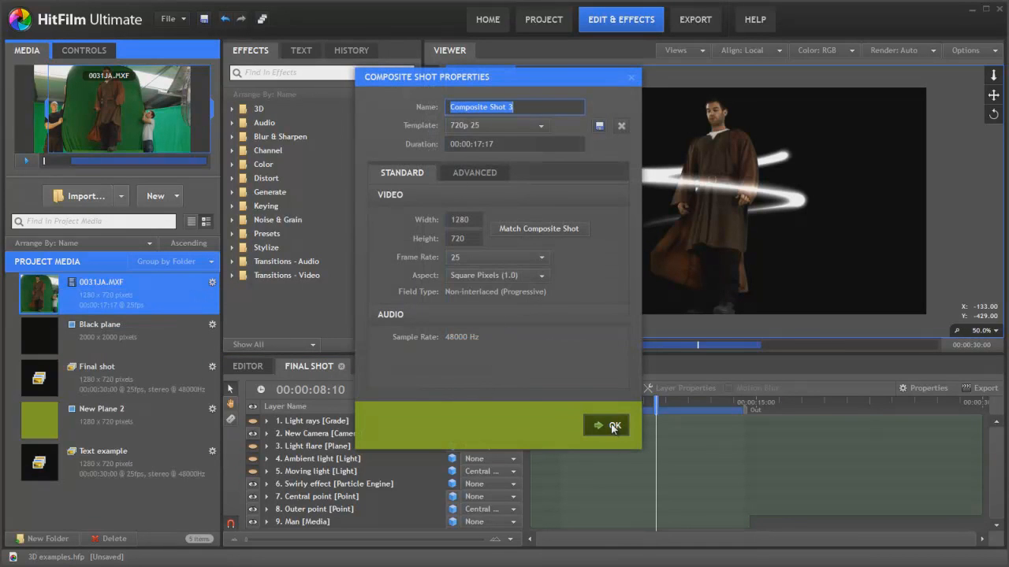
left_click(615, 425)
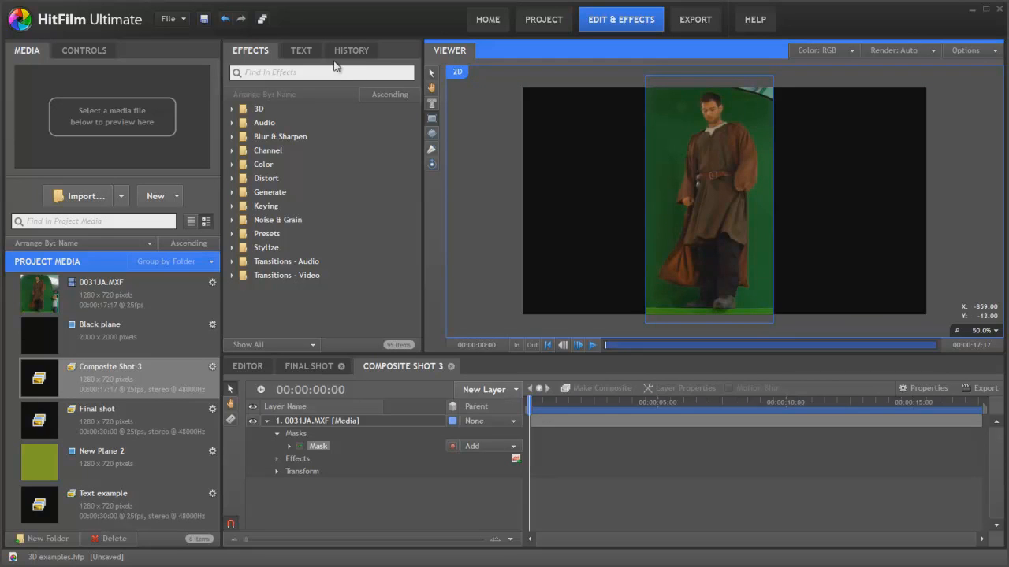
Apply a Color Difference Key to the actor clip and switch it to View Matte
type("k")
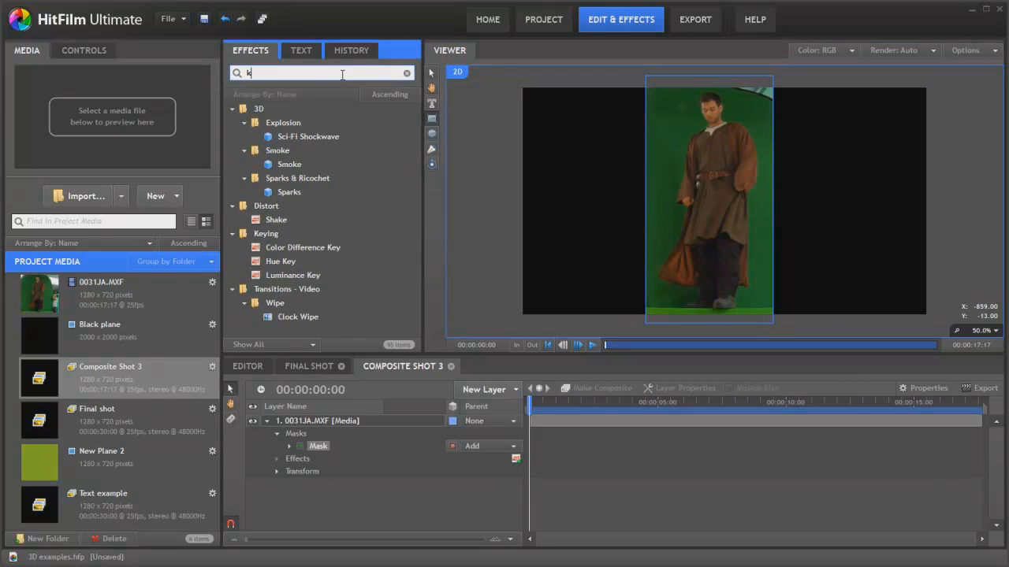
type("ey")
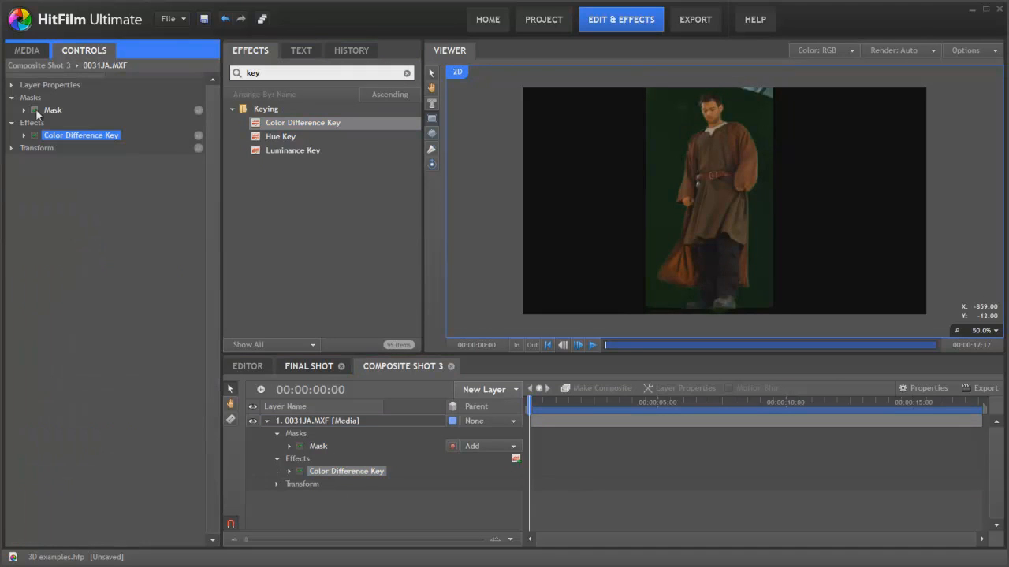
left_click(23, 136)
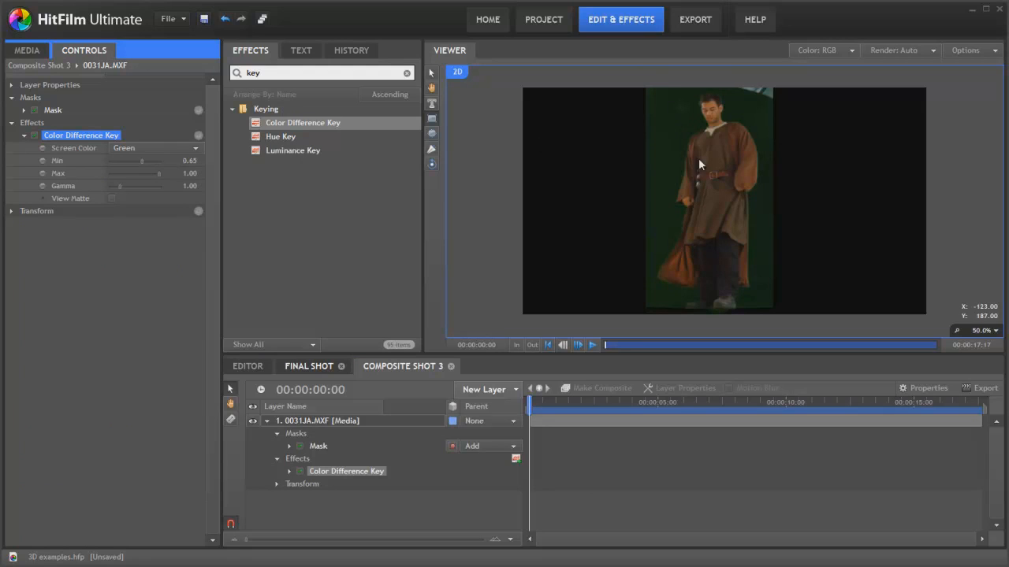
left_click(110, 198)
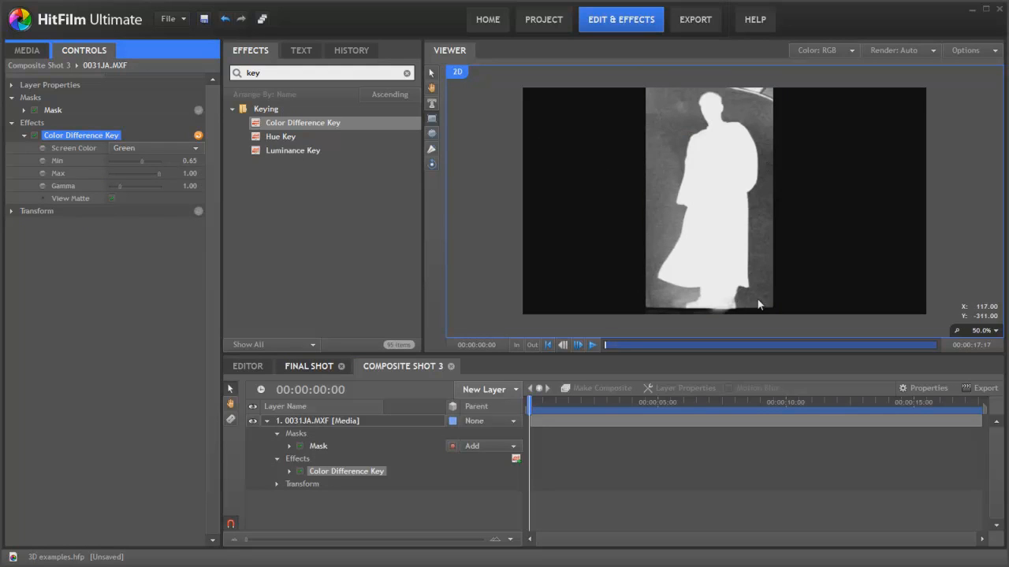
mouse_move(725, 170)
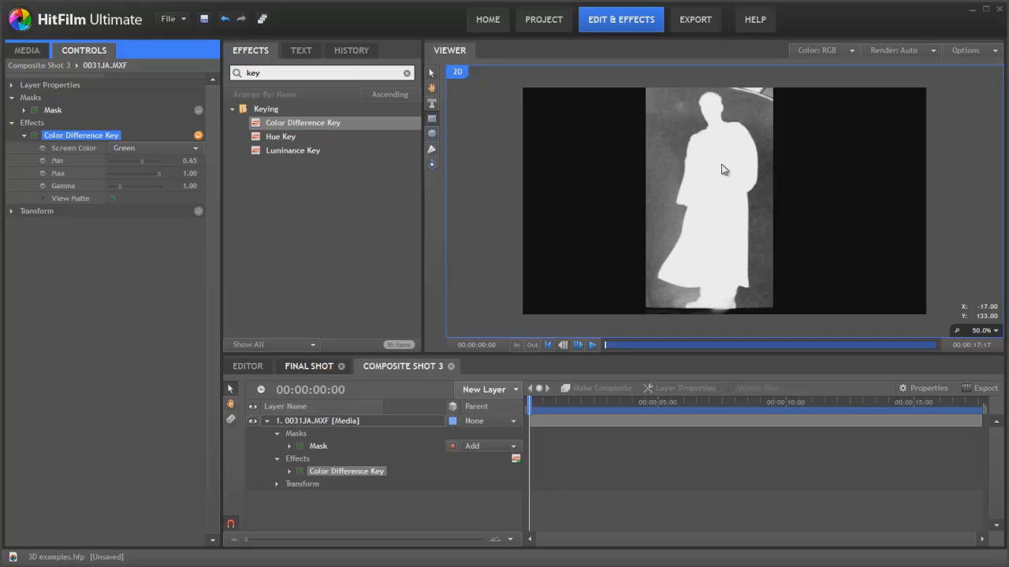
Tune the key's Min, Max and Gamma so the background matte turns fully black
left_click_drag(142, 161, 144, 162)
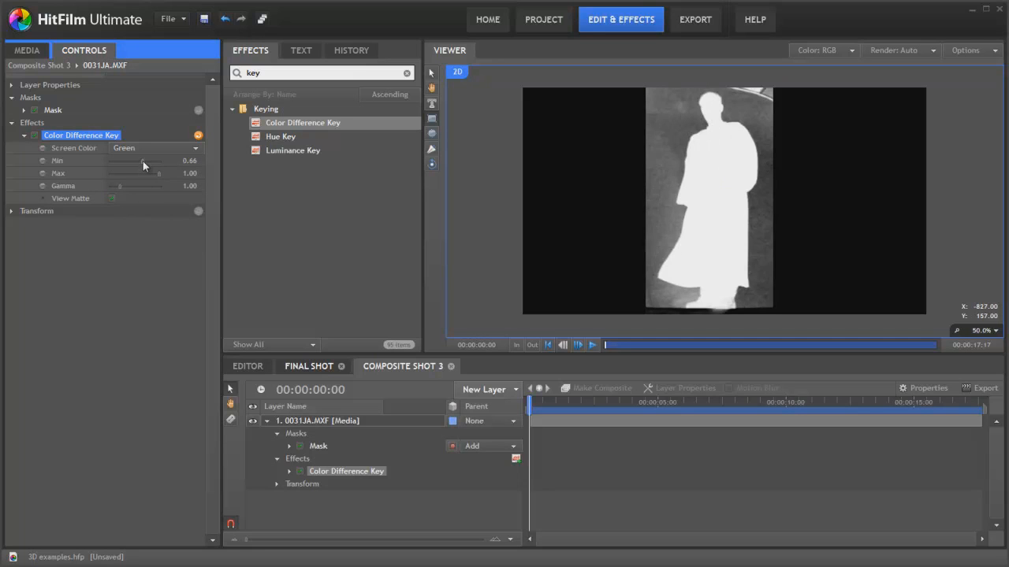
left_click_drag(142, 161, 151, 161)
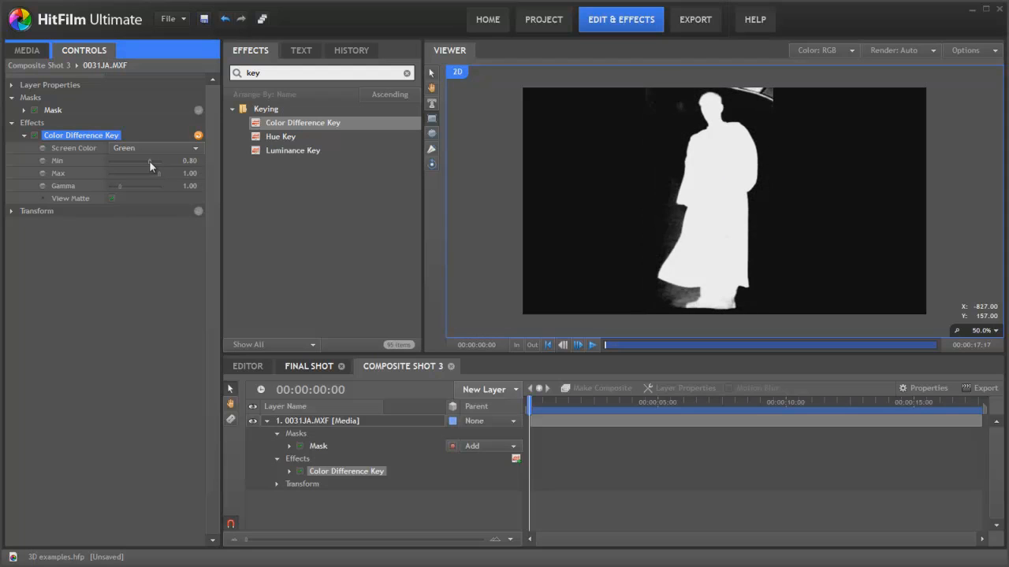
left_click_drag(139, 161, 151, 161)
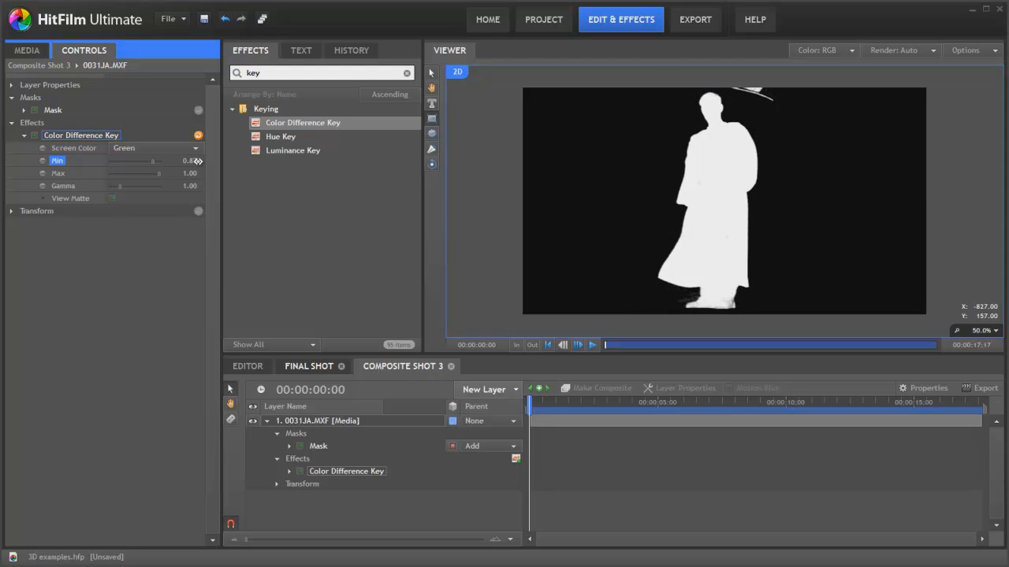
left_click_drag(151, 161, 158, 161)
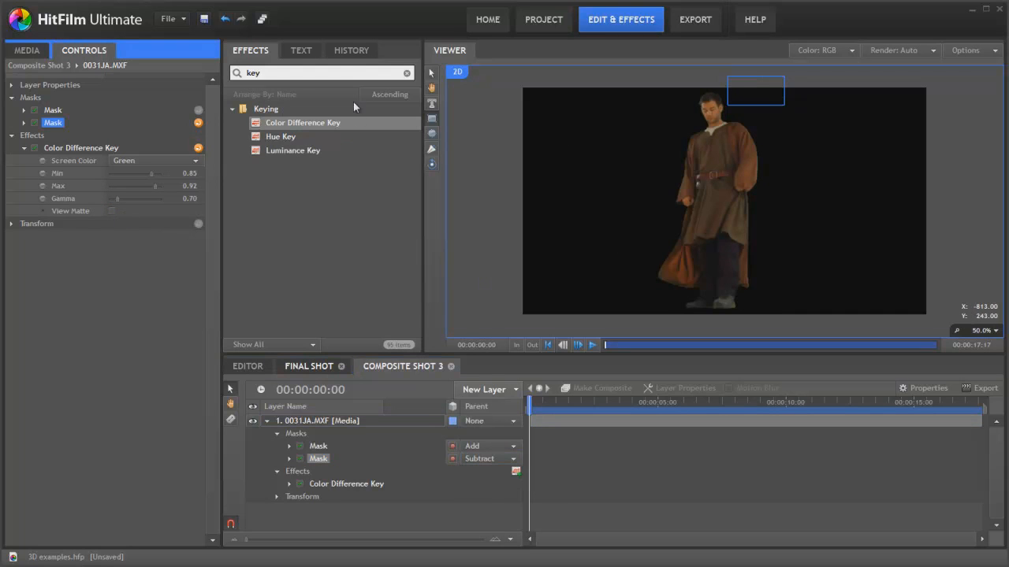
Add Spill Removal and Chroma Blur effects to the keyed actor layer
left_click(303, 123)
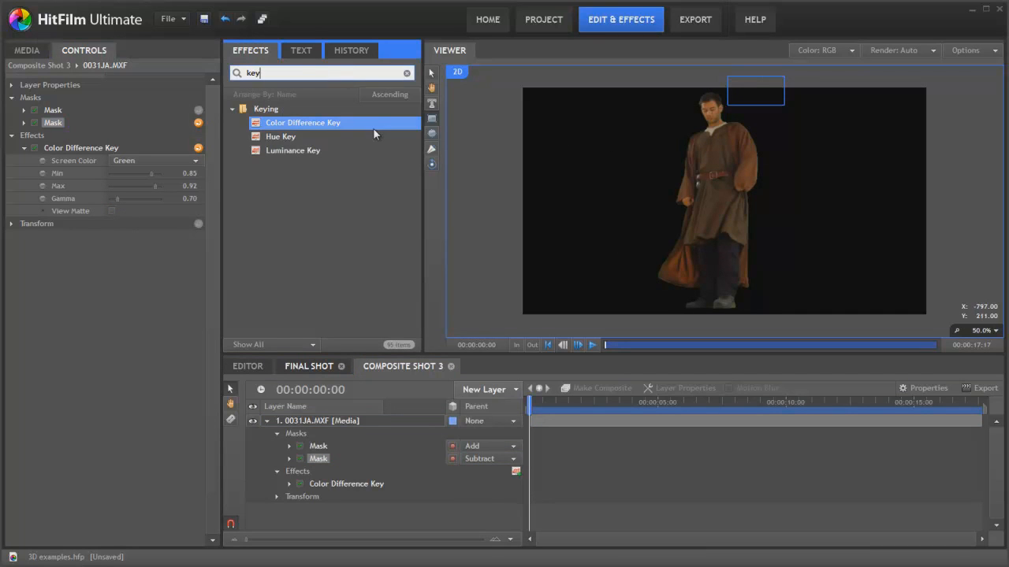
type("s")
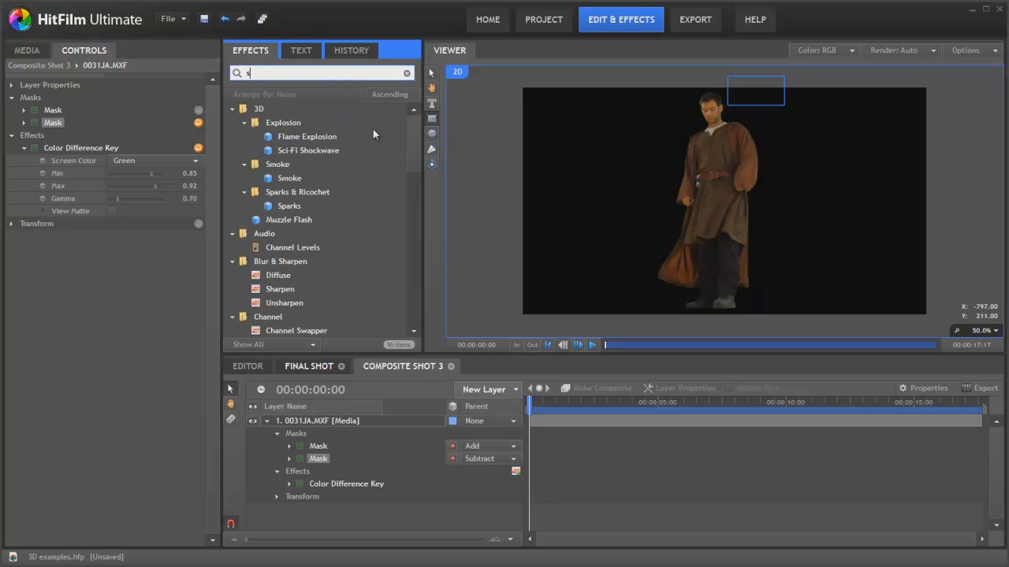
type("pil")
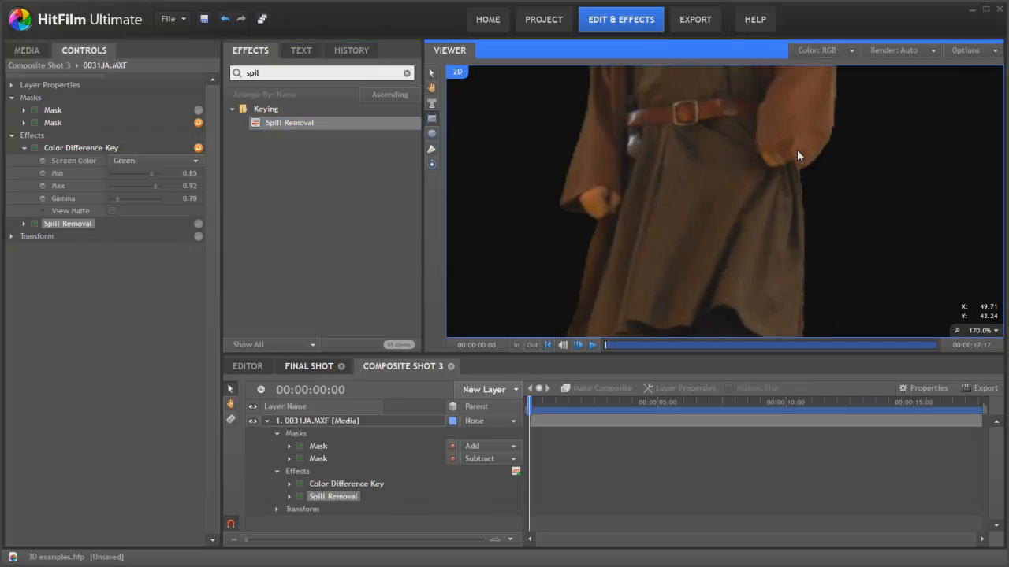
mouse_move(835, 152)
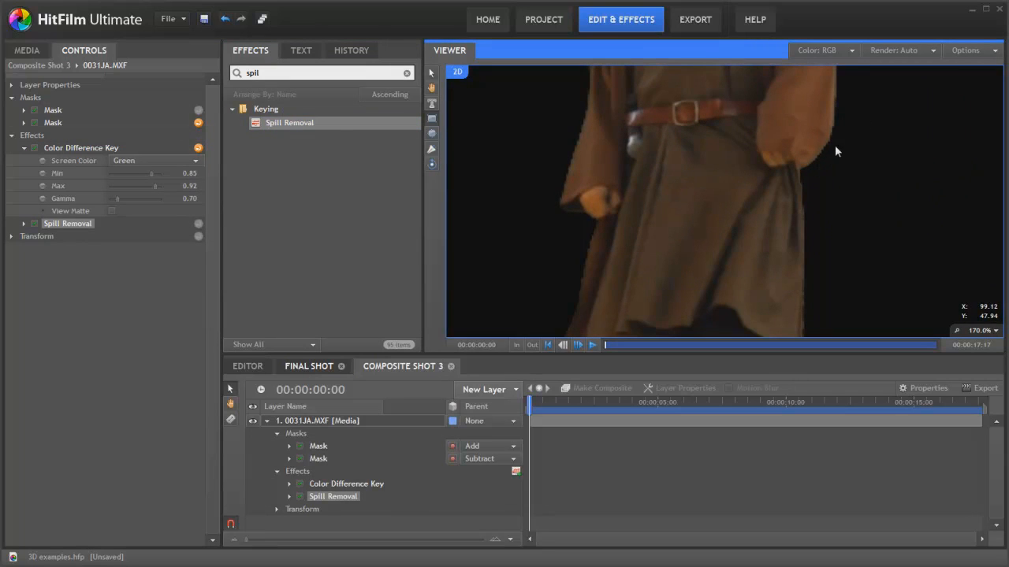
left_click(299, 72)
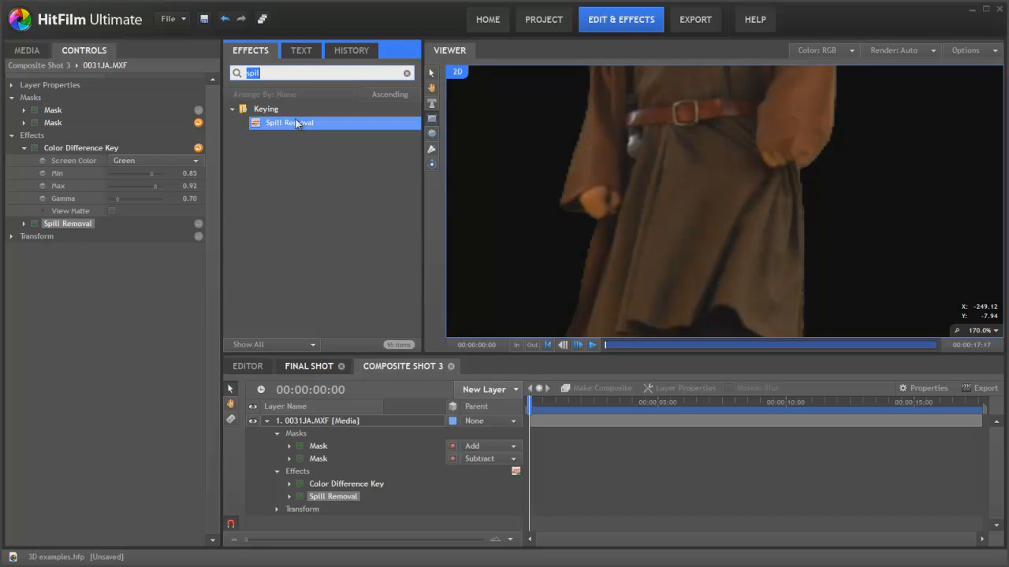
mouse_move(296, 125)
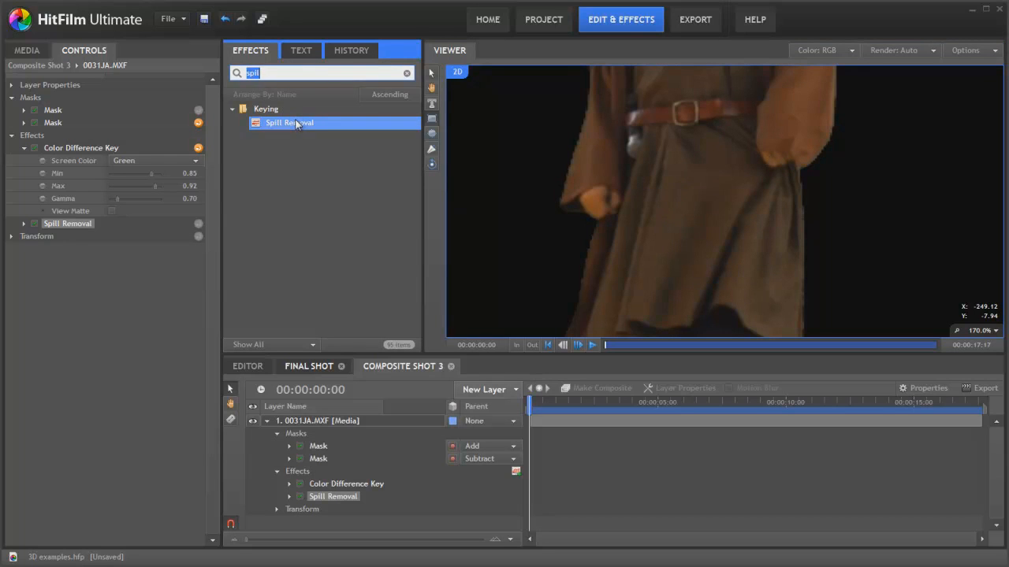
type("chr")
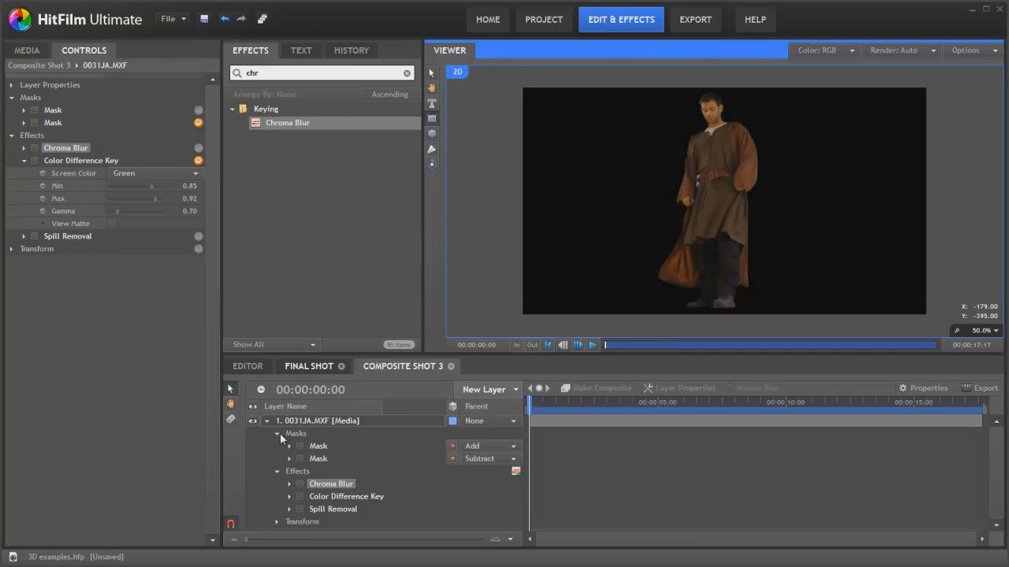
Switch the actor layer to a 3D plane and accept adding a camera to the composite
left_click(266, 421)
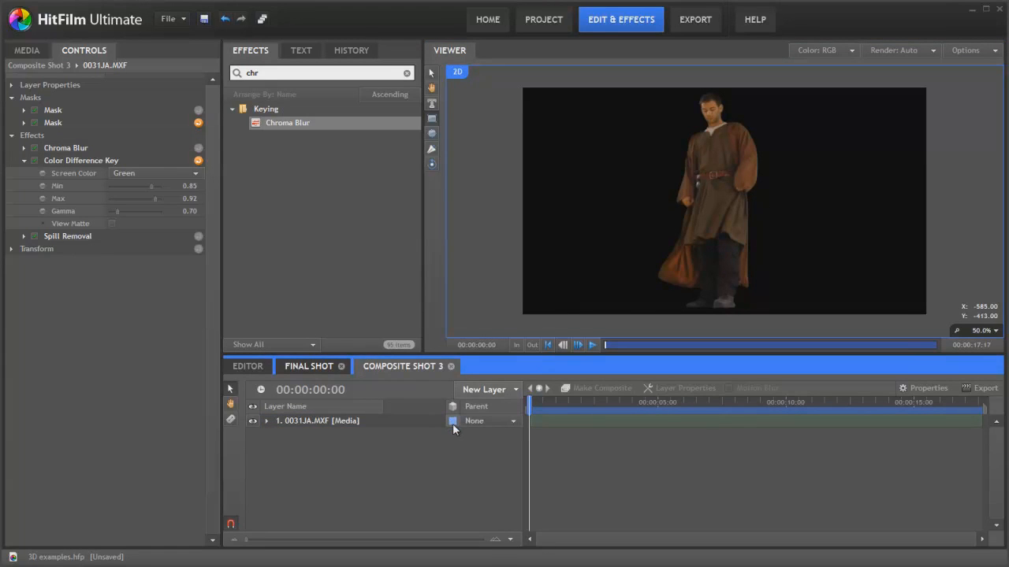
left_click(454, 419)
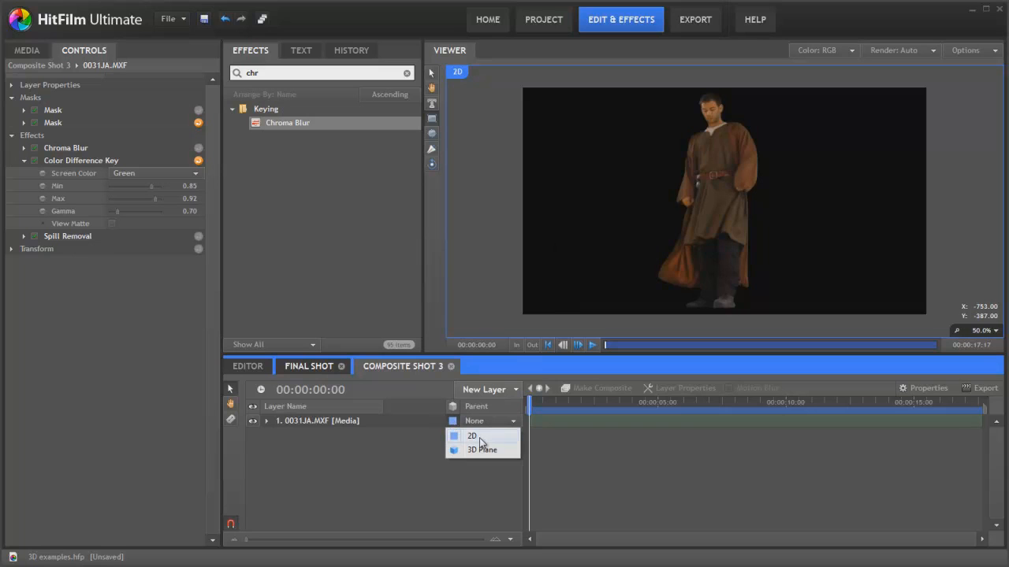
left_click(483, 449)
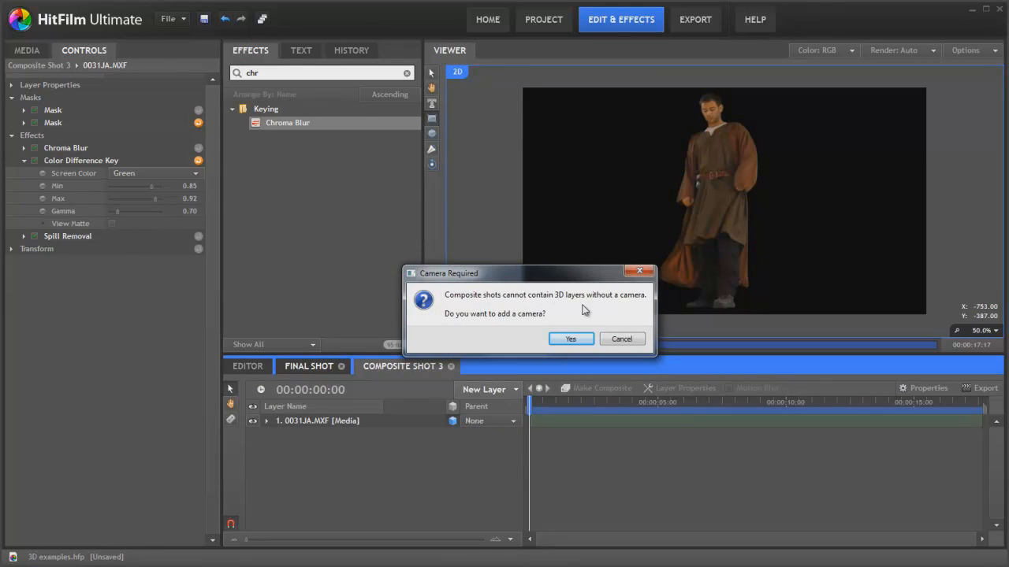
left_click(571, 339)
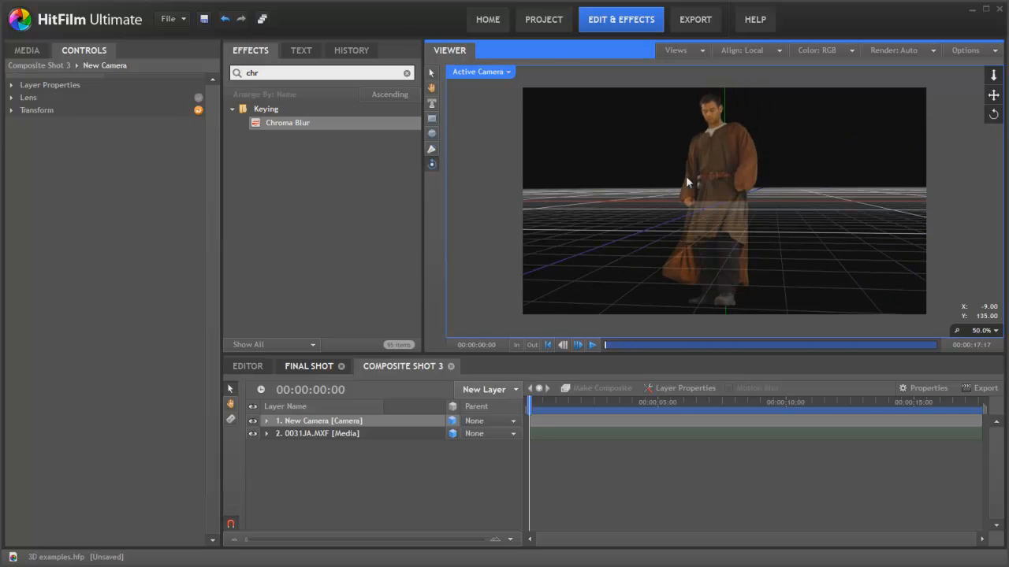
Reset the New Camera layer to its default position
right_click(323, 419)
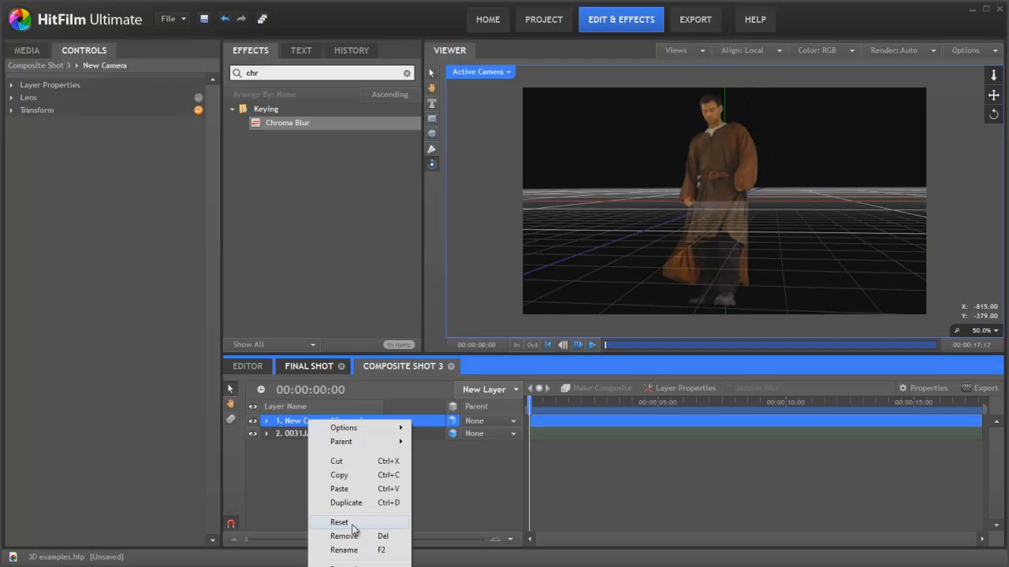
left_click(339, 523)
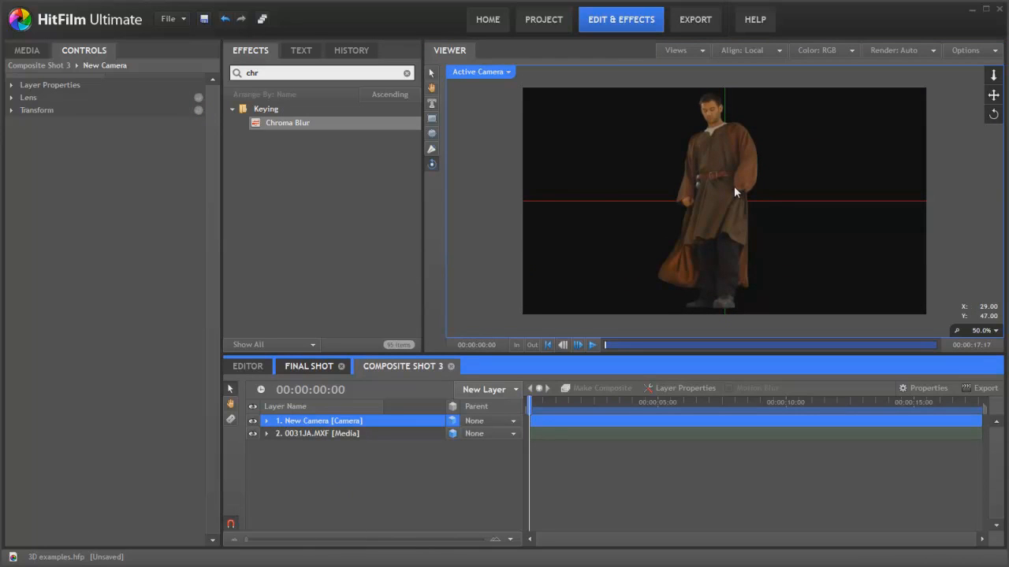
mouse_move(465, 237)
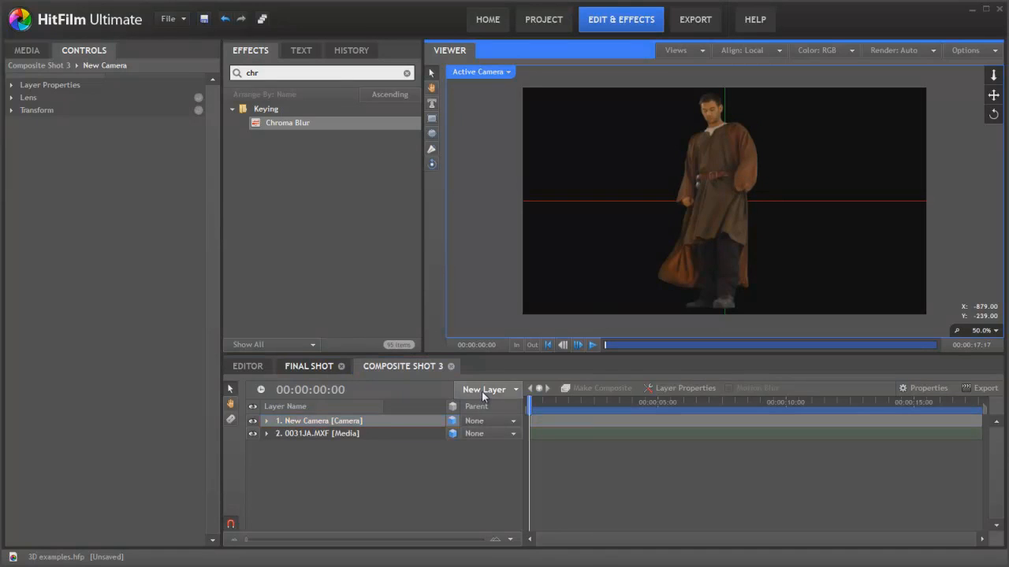
Add a point layer, move it down to the actor's feet and reveal its Transform properties
left_click(483, 389)
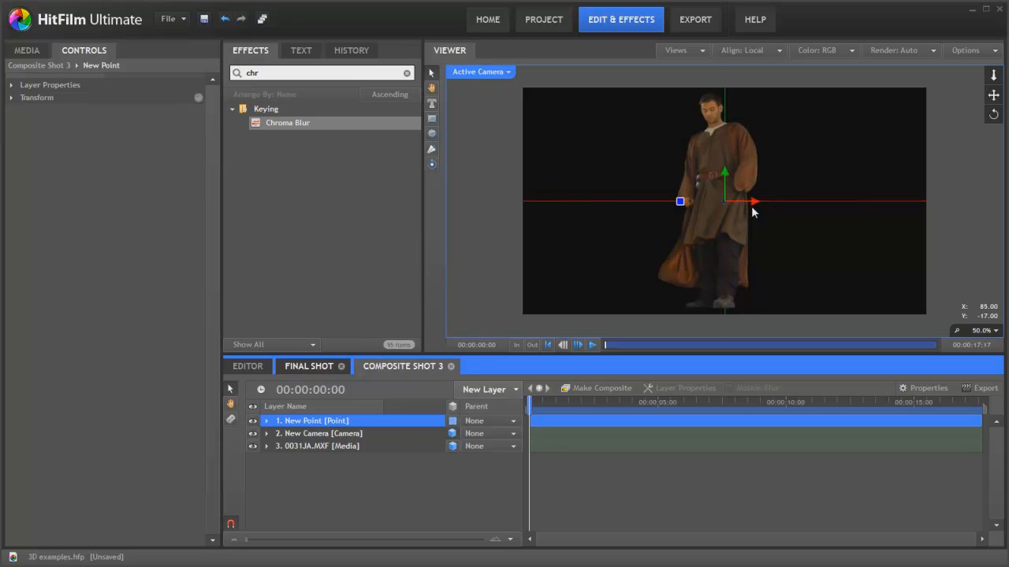
left_click_drag(753, 203, 757, 202)
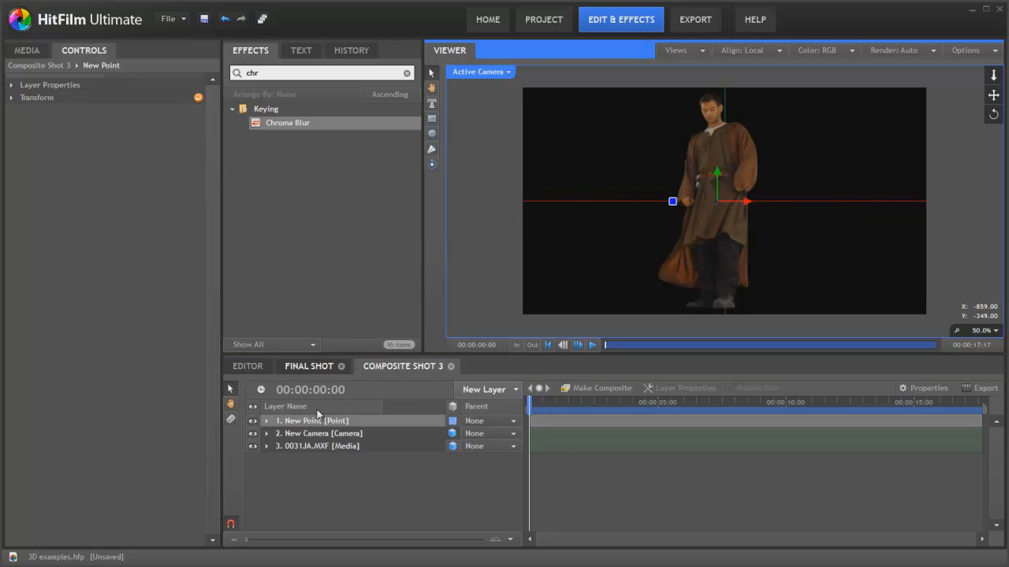
left_click(313, 421)
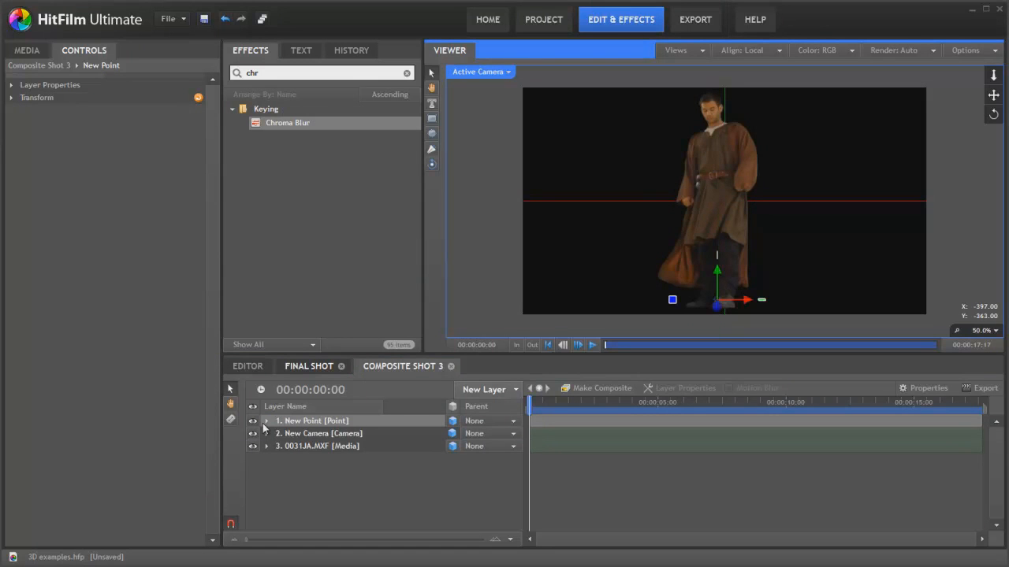
left_click(266, 420)
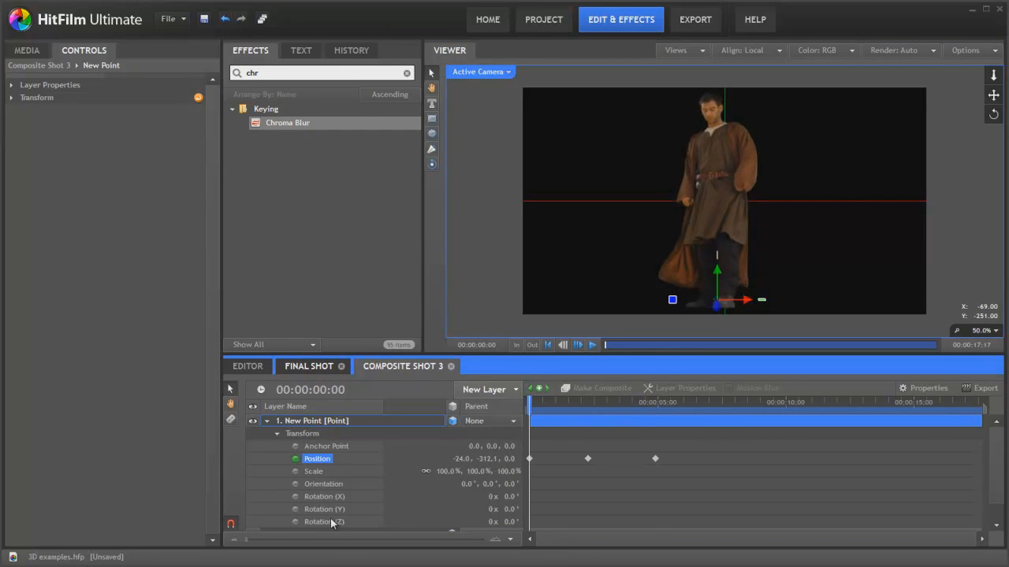
Keyframe the point's Rotation (Y) so it spins several turns, scrubbing to check the motion
left_click(325, 509)
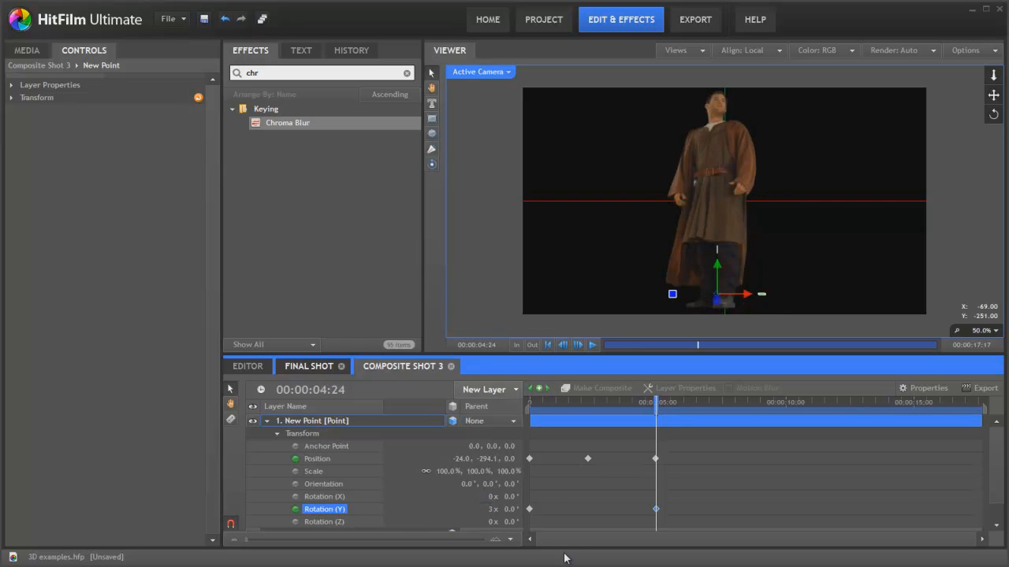
left_click_drag(654, 402, 536, 401)
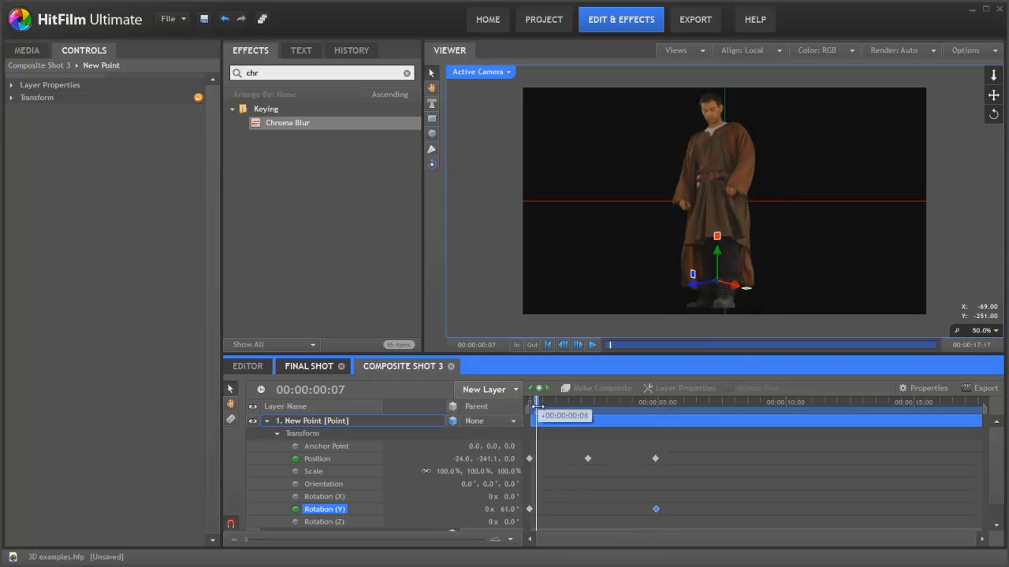
left_click_drag(539, 416, 589, 416)
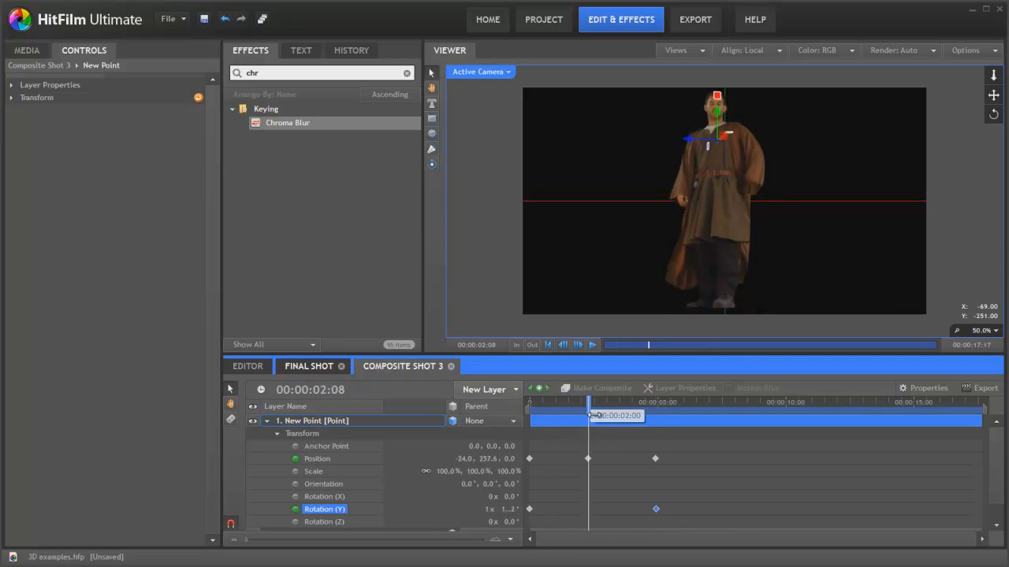
left_click_drag(586, 416, 643, 416)
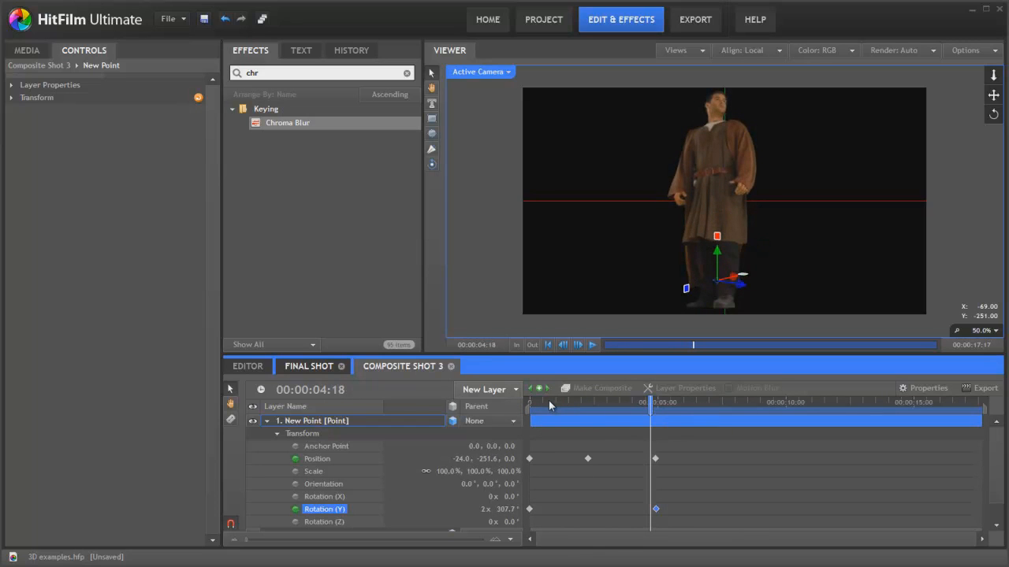
Rename the spinning point Center point and parent a second point layer to it
double_click(297, 421)
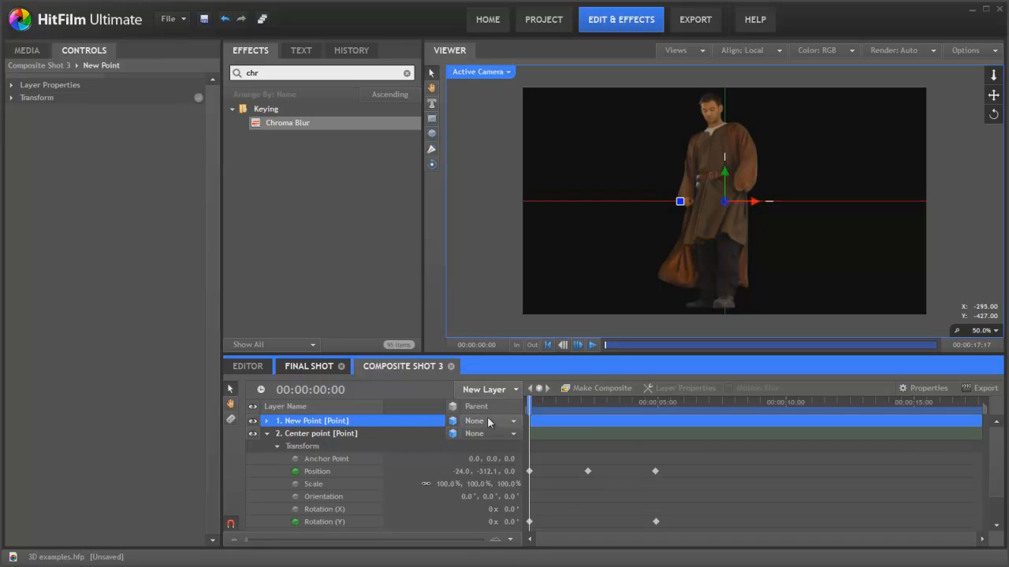
left_click(490, 419)
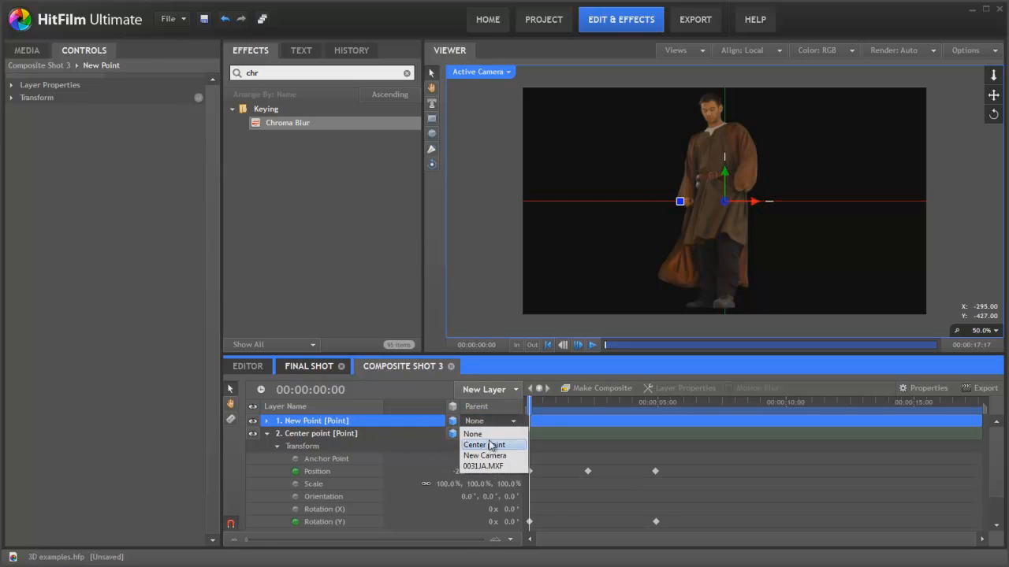
left_click(483, 445)
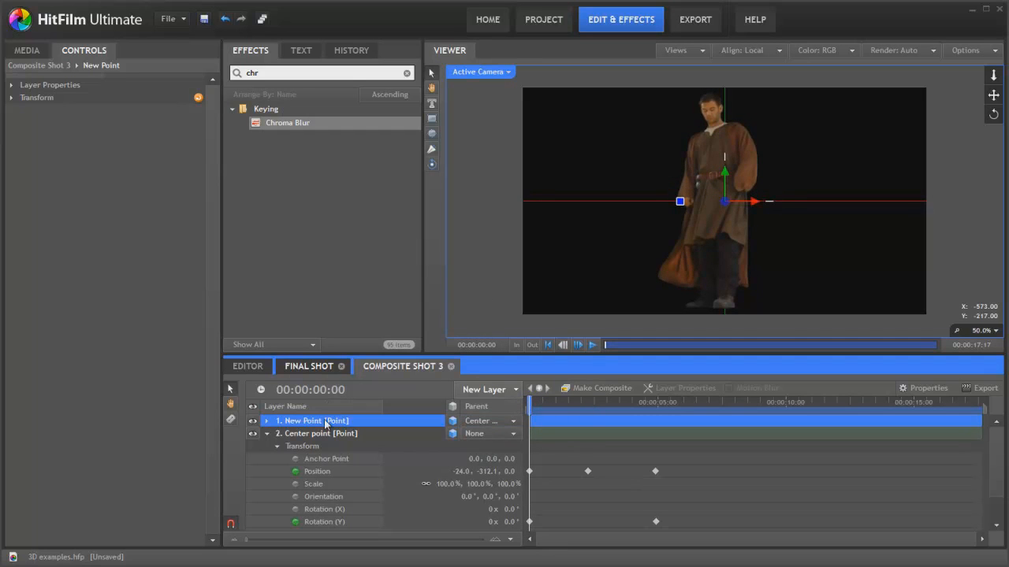
left_click(315, 434)
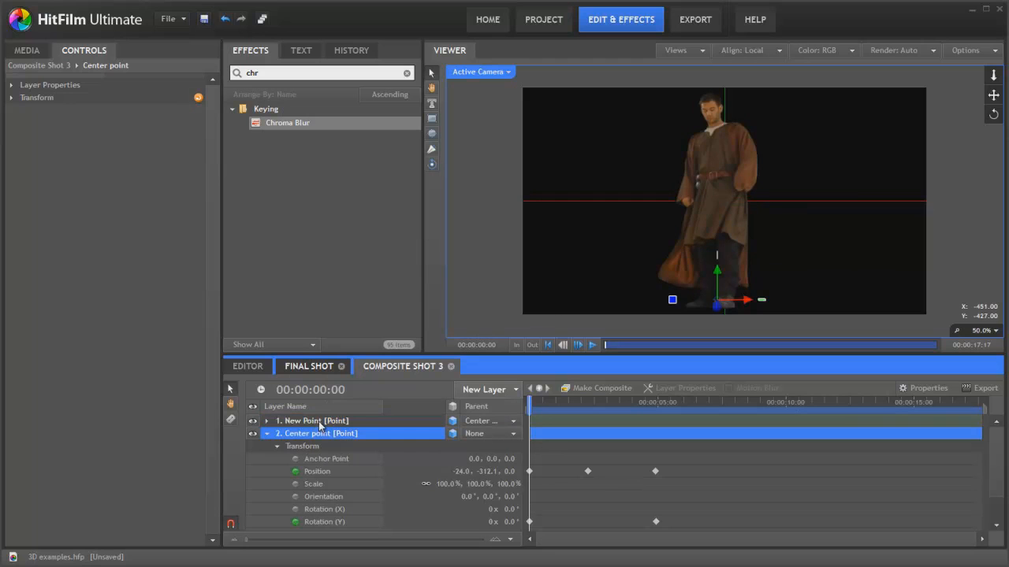
Rename the child point orbit point and offset it from Center point so it swings around the actor
left_click(312, 420)
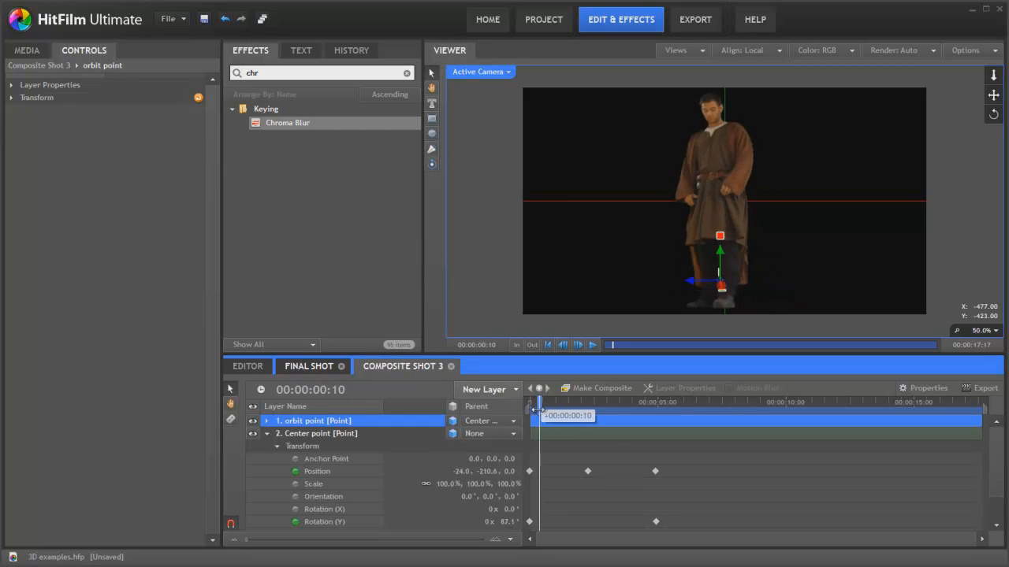
left_click_drag(536, 403, 576, 403)
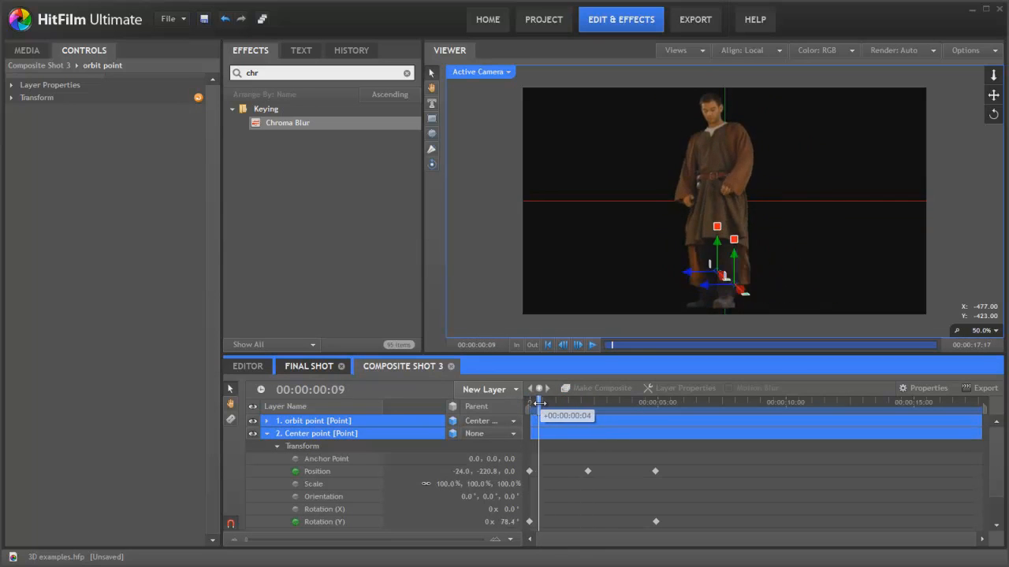
left_click_drag(541, 401, 550, 402)
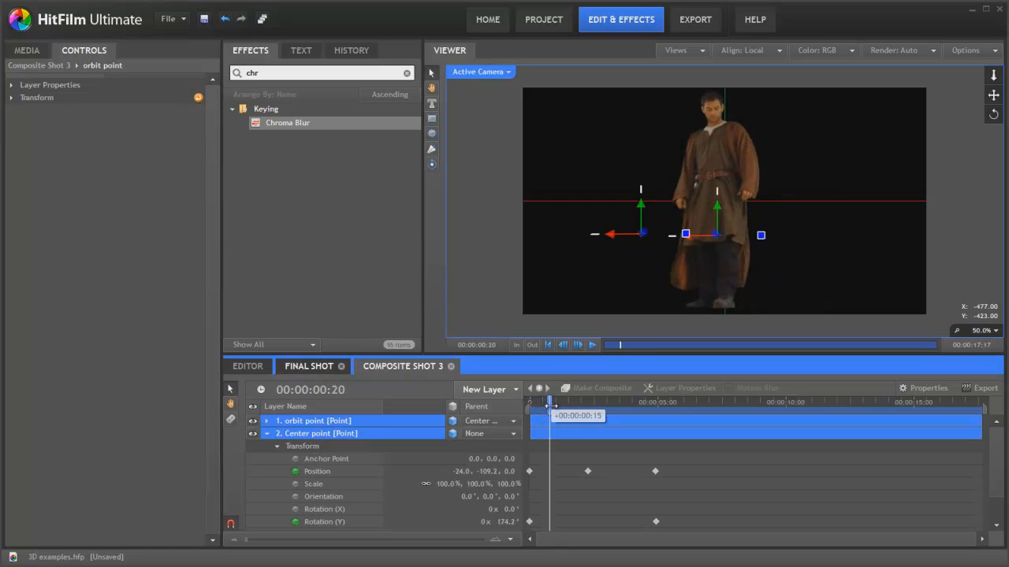
left_click_drag(550, 402, 566, 402)
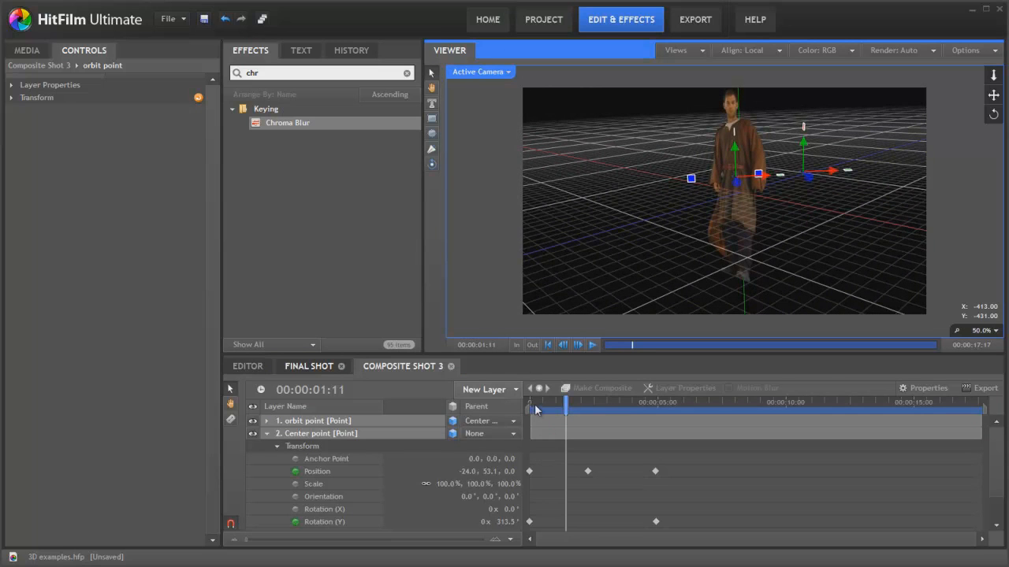
Scrub the shot to watch the orbit point circle the actor in the perspective view
left_click_drag(565, 403, 543, 403)
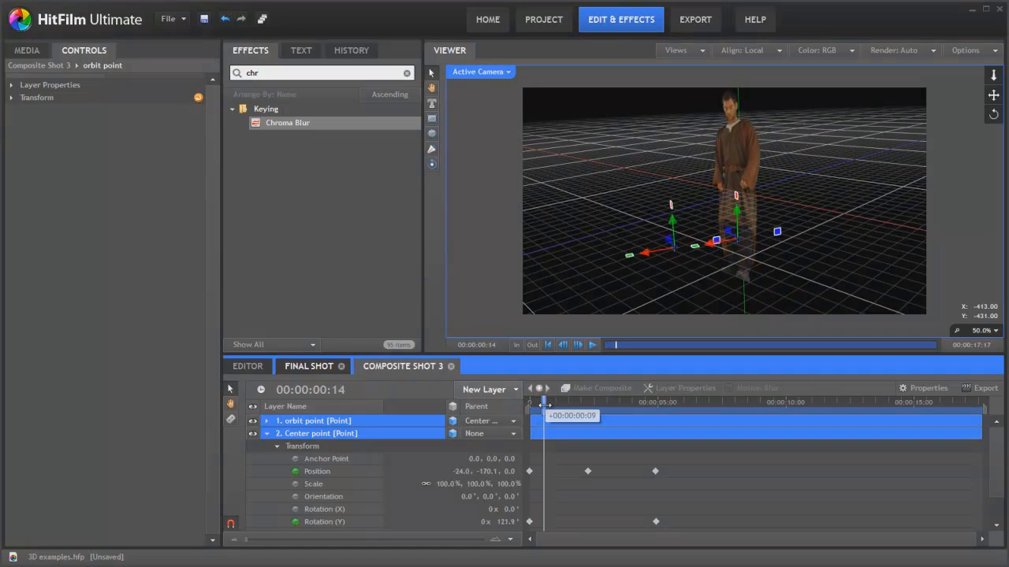
left_click_drag(544, 416, 571, 416)
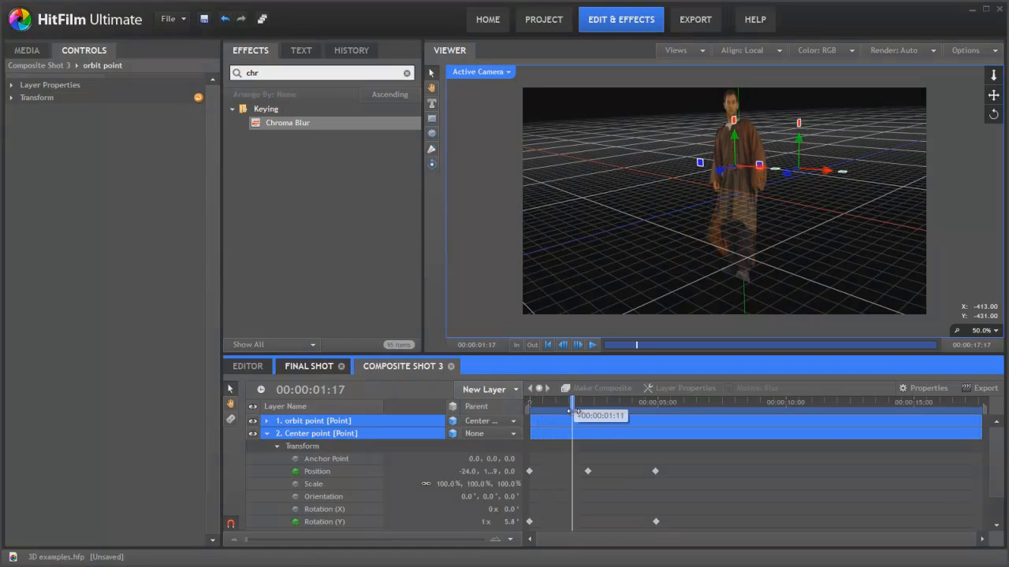
left_click_drag(571, 417, 613, 416)
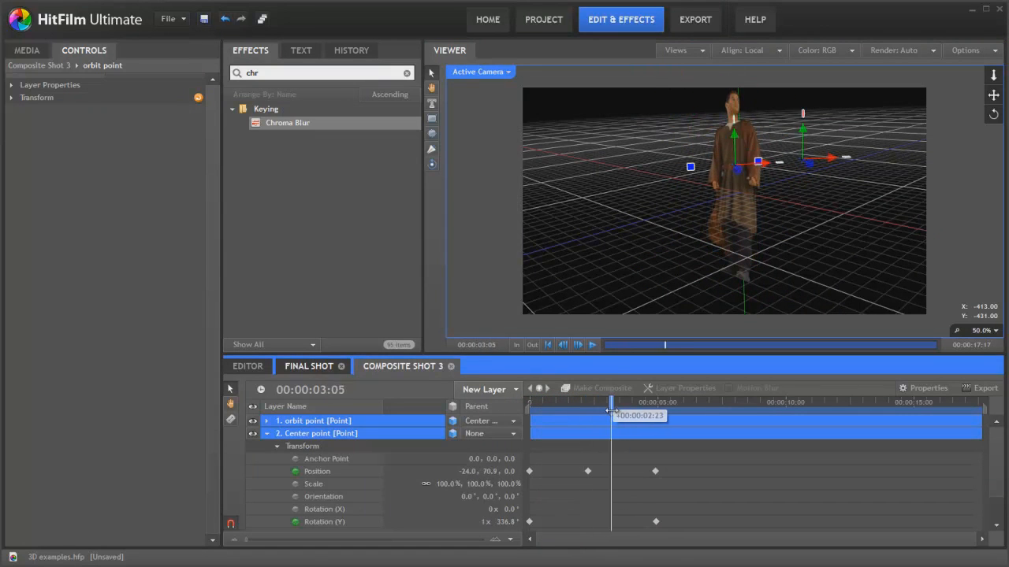
left_click_drag(611, 402, 617, 402)
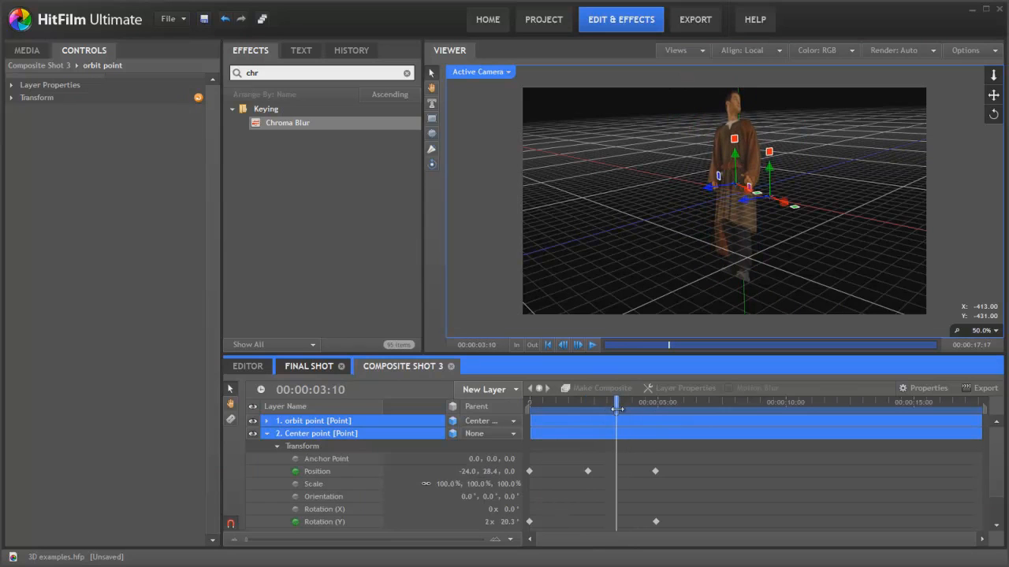
Add a Particle Engine layer from the 3D effects folder and preview its white particles
left_click(406, 72)
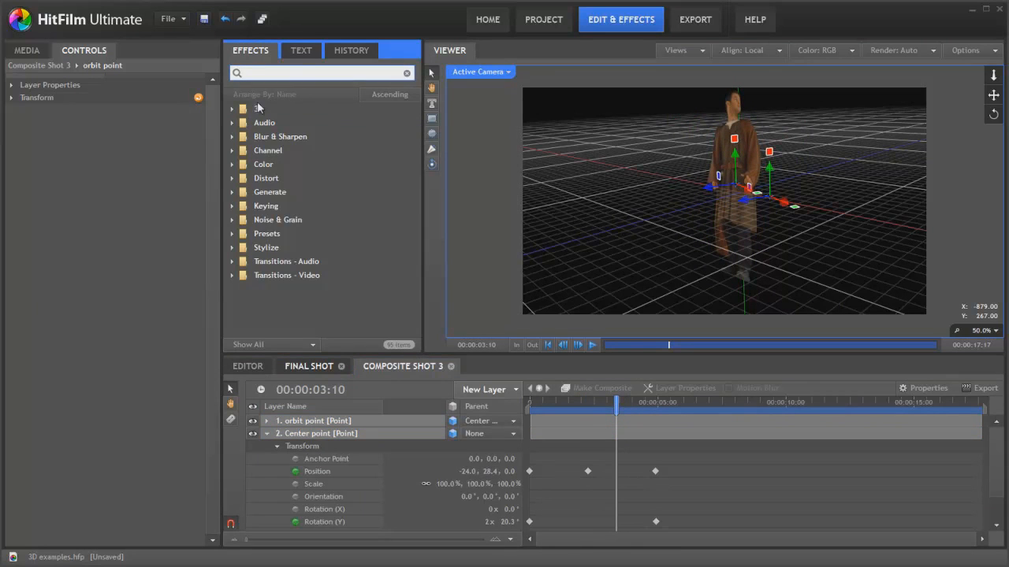
left_click(233, 108)
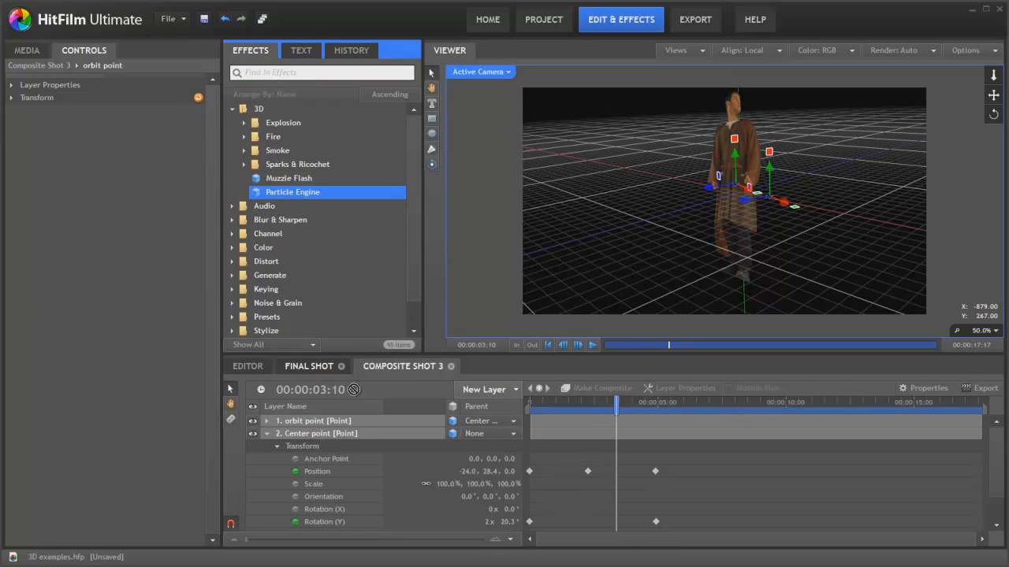
left_click(312, 419)
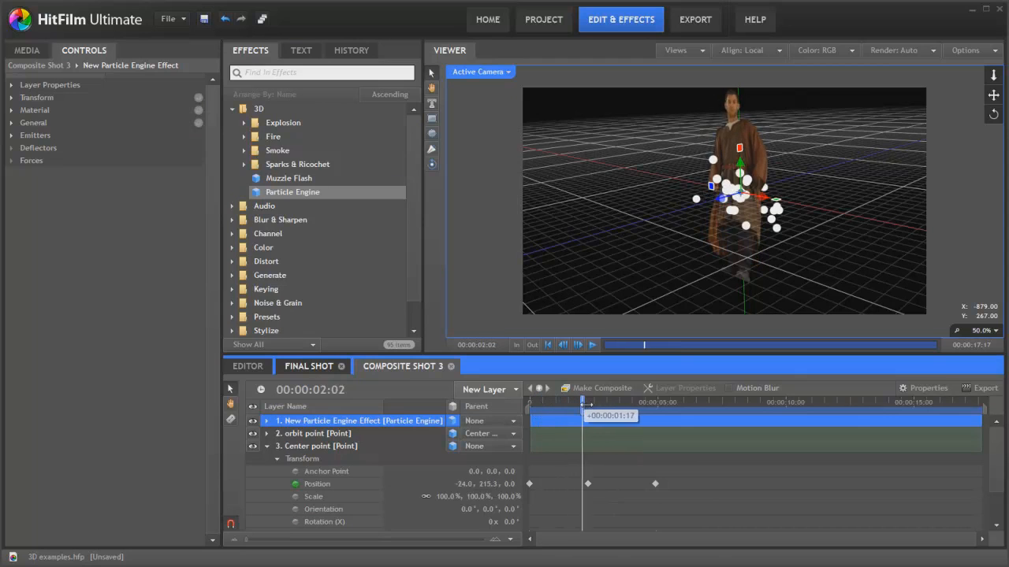
left_click_drag(583, 402, 615, 402)
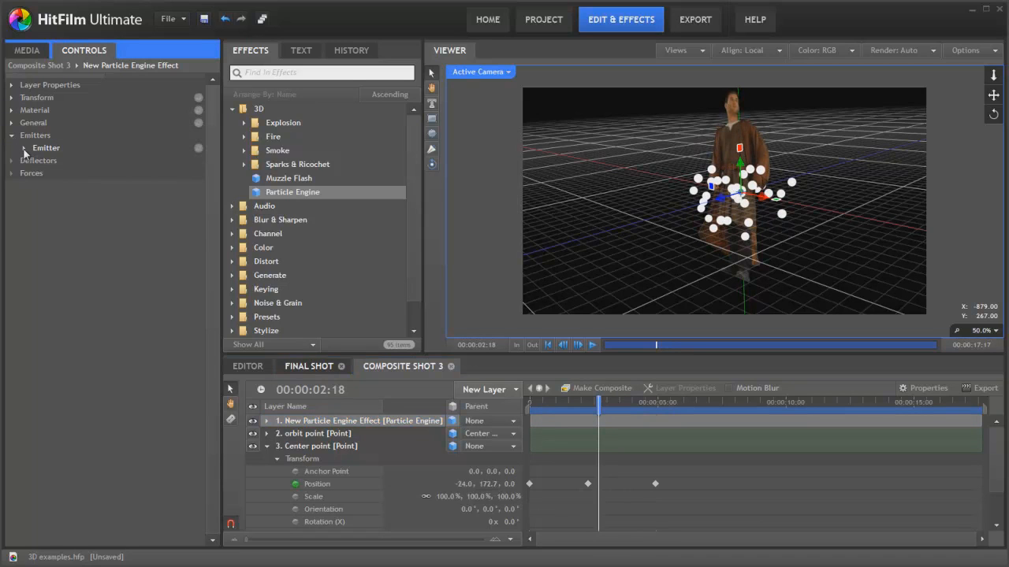
Attach the emitter shape to the 'orbit point' layer and preview the trail along the shot
left_click(38, 149)
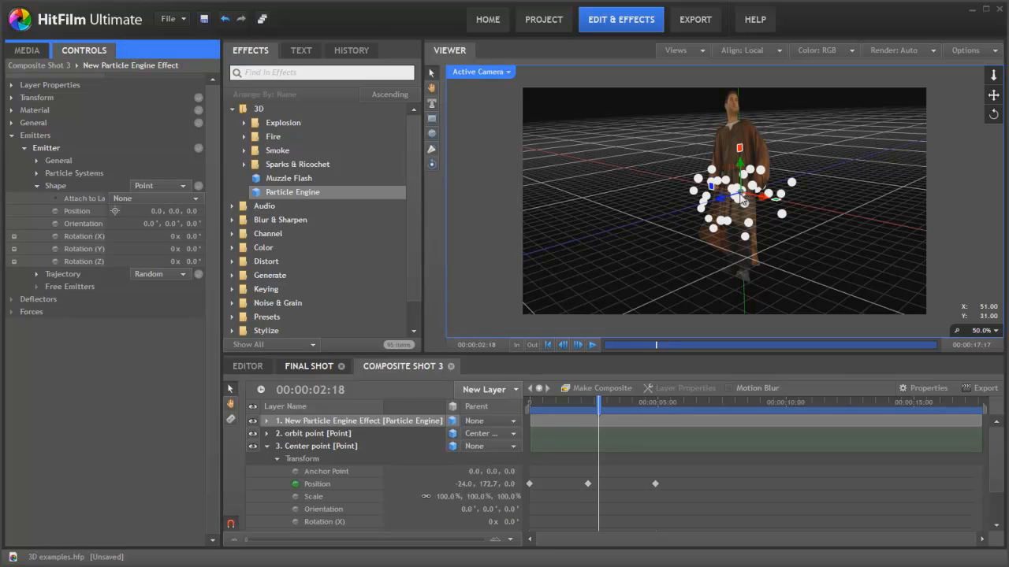
left_click(156, 199)
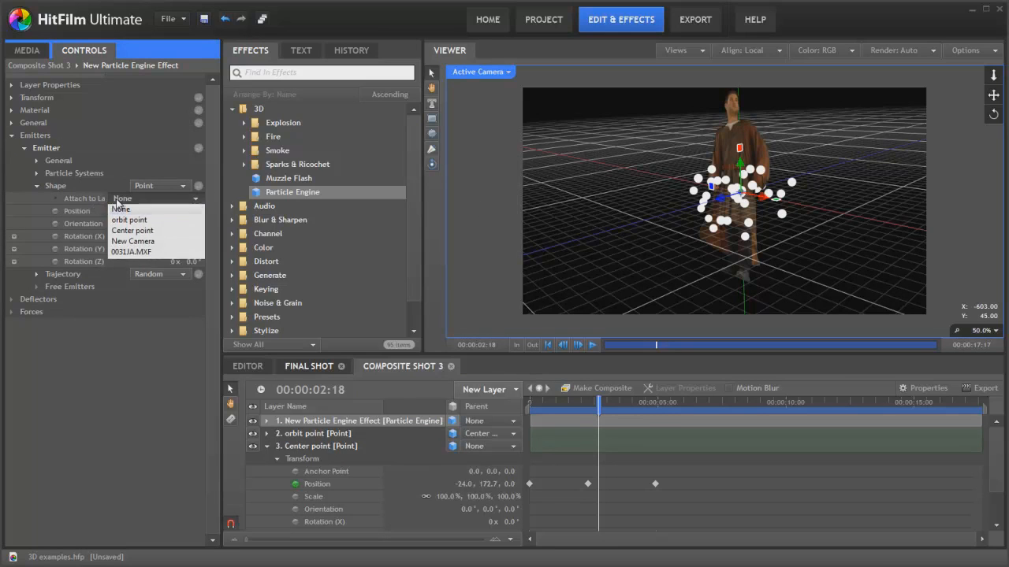
left_click(129, 220)
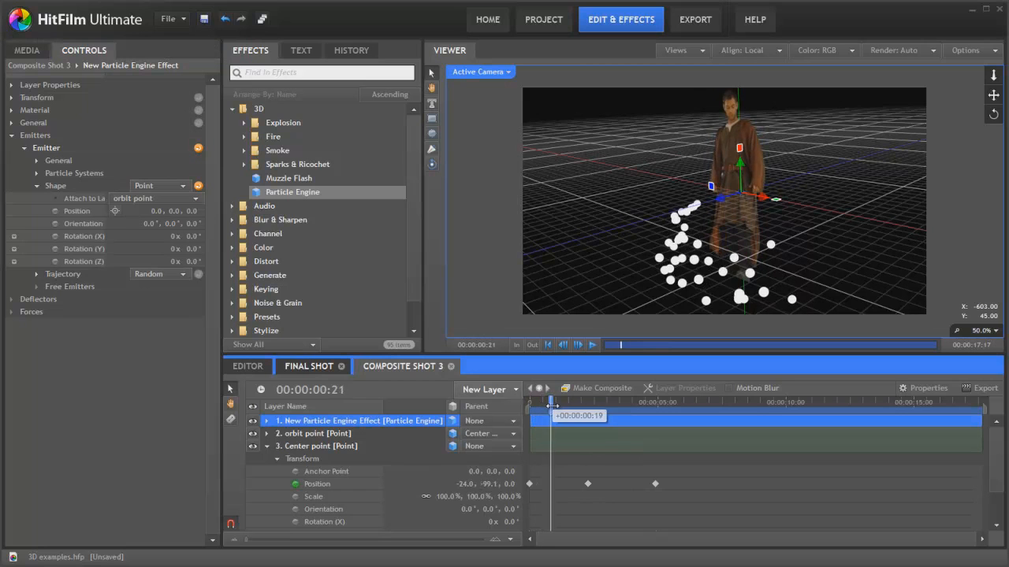
left_click_drag(552, 402, 571, 402)
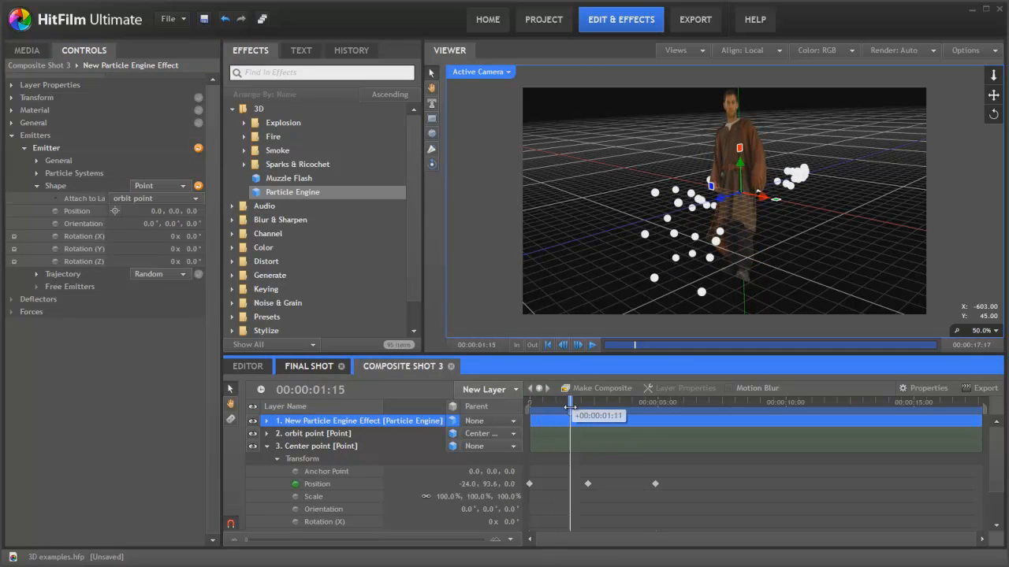
left_click_drag(571, 401, 596, 401)
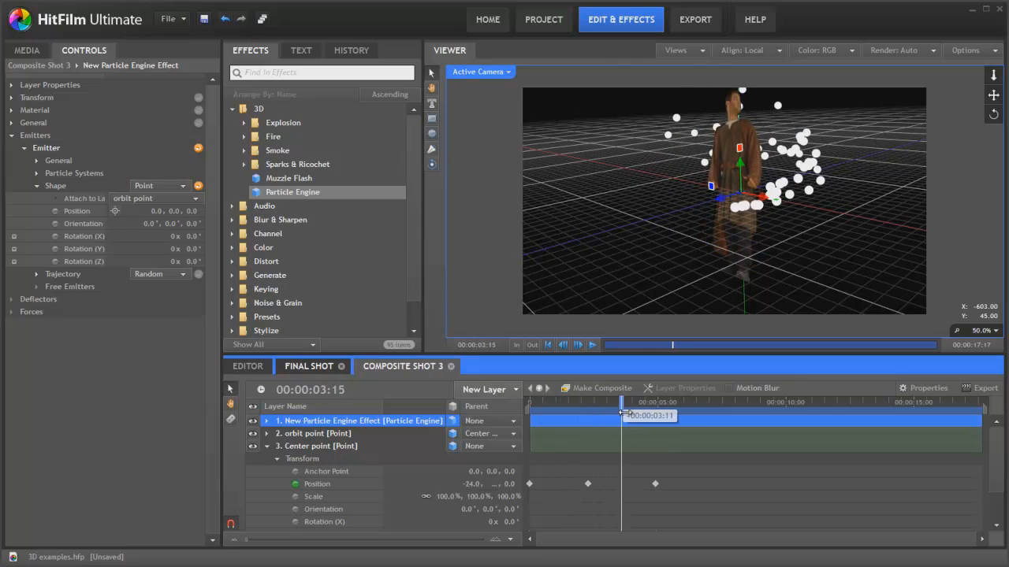
left_click_drag(622, 416, 654, 416)
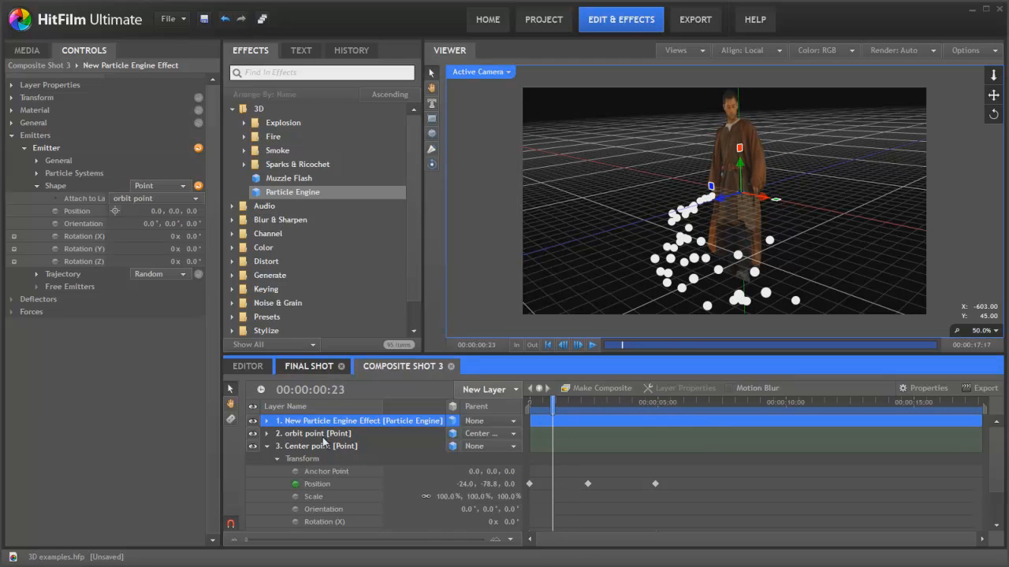
mouse_move(674, 213)
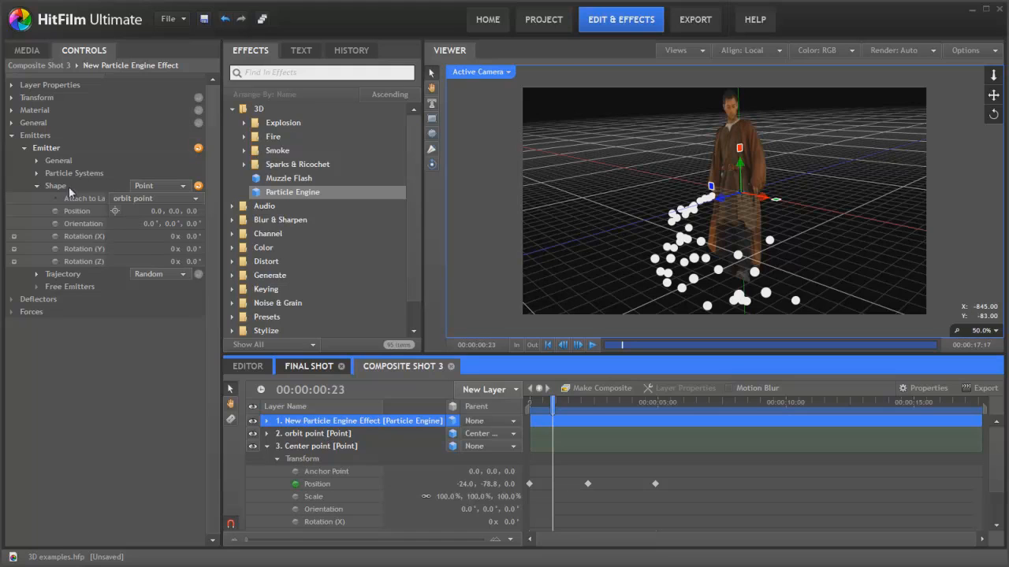
Set the particle system's Movement Speed to 0 and preview the arc-shaped trail
left_click(37, 172)
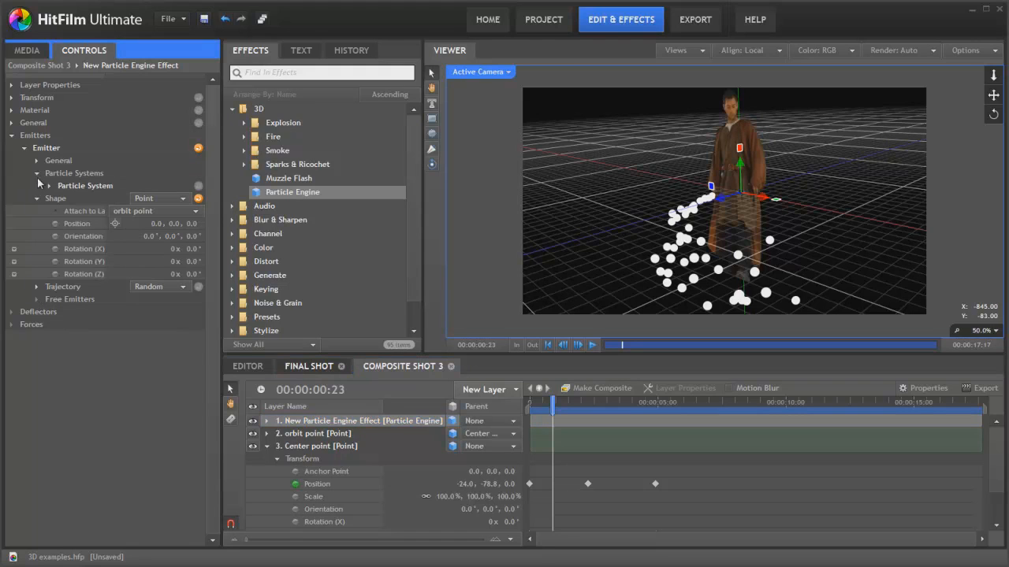
left_click(49, 186)
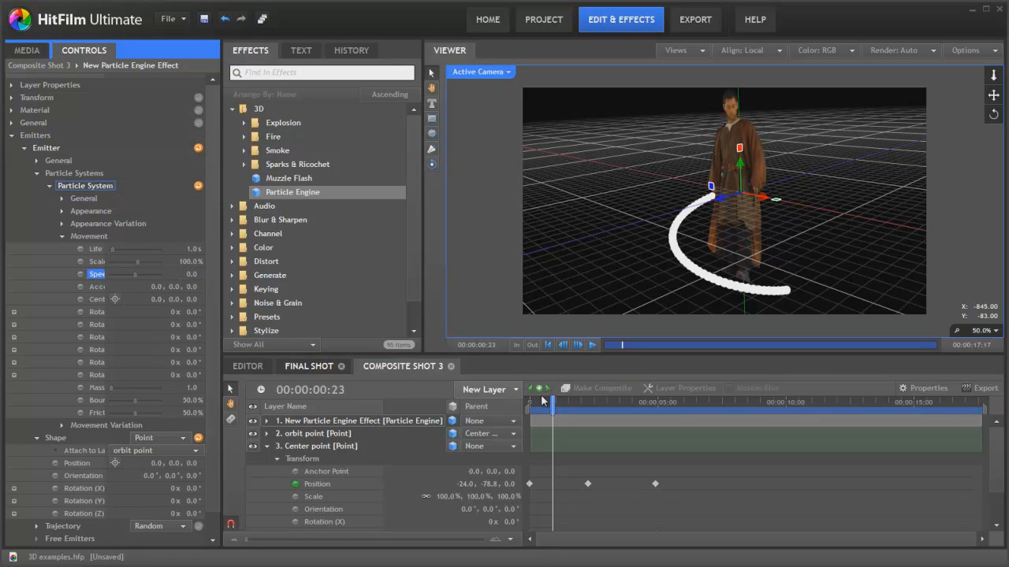
left_click_drag(552, 402, 544, 402)
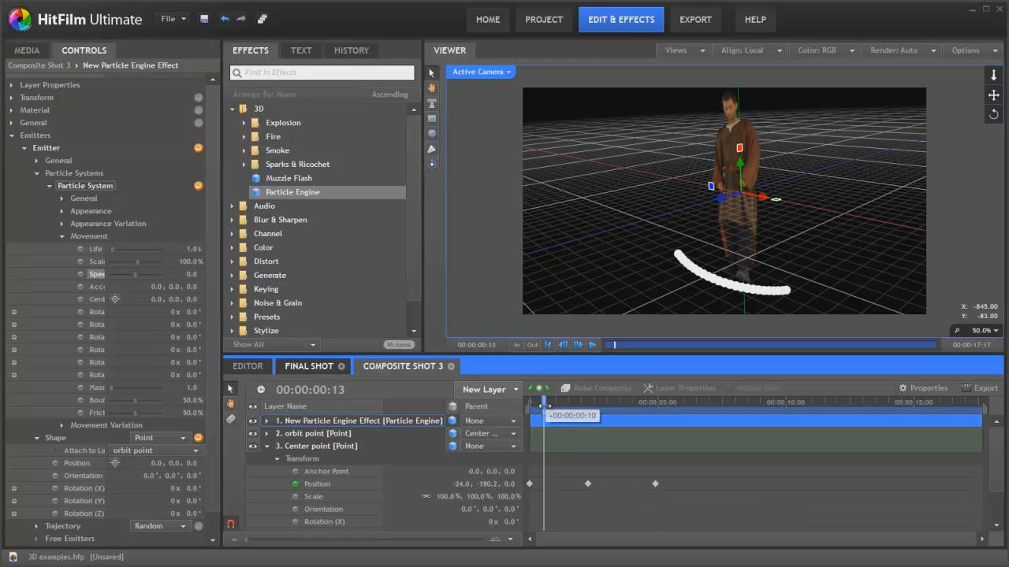
left_click_drag(545, 402, 570, 402)
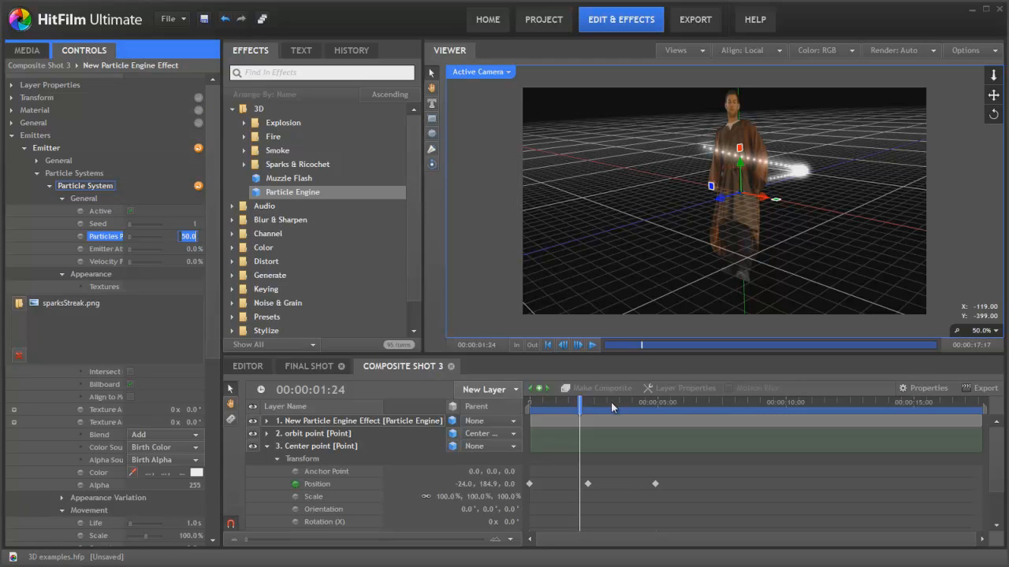
Raise Particles Per Second to 200 for a continuous glowing streak
type("200.0")
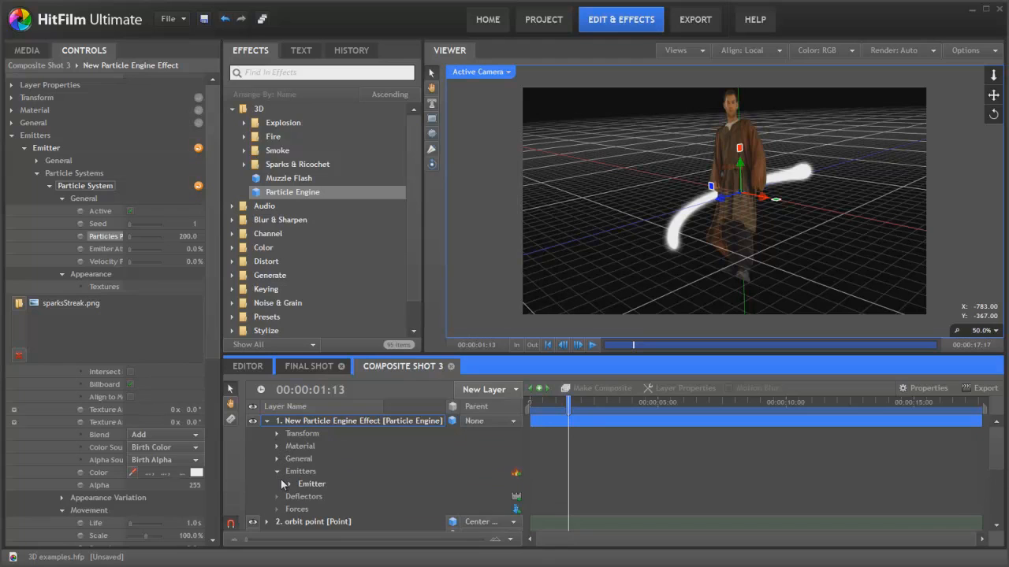
Expand the particle layer's Emitter and Particle System properties to reach the Lifetime Scale graph
left_click(278, 471)
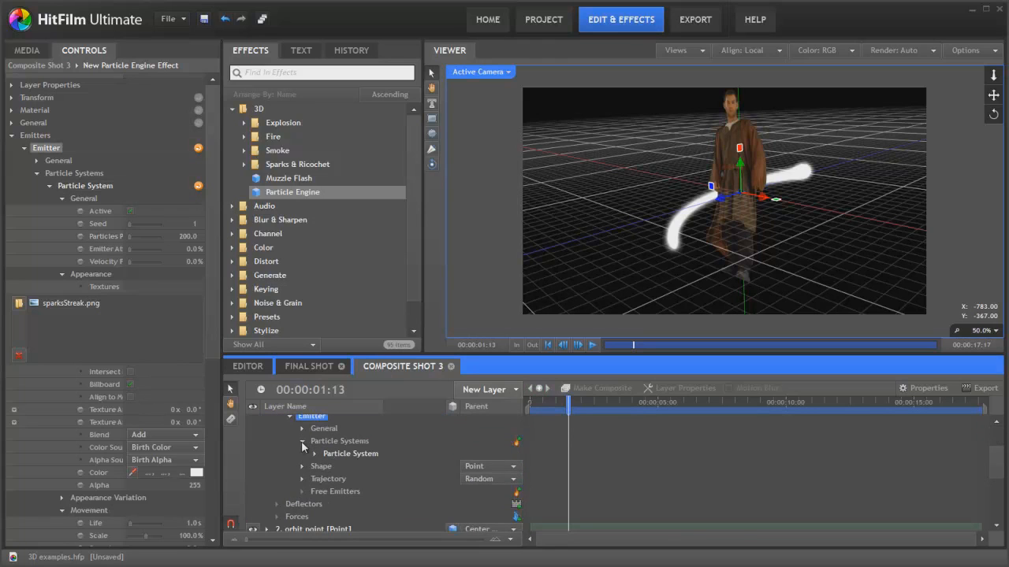
left_click(303, 441)
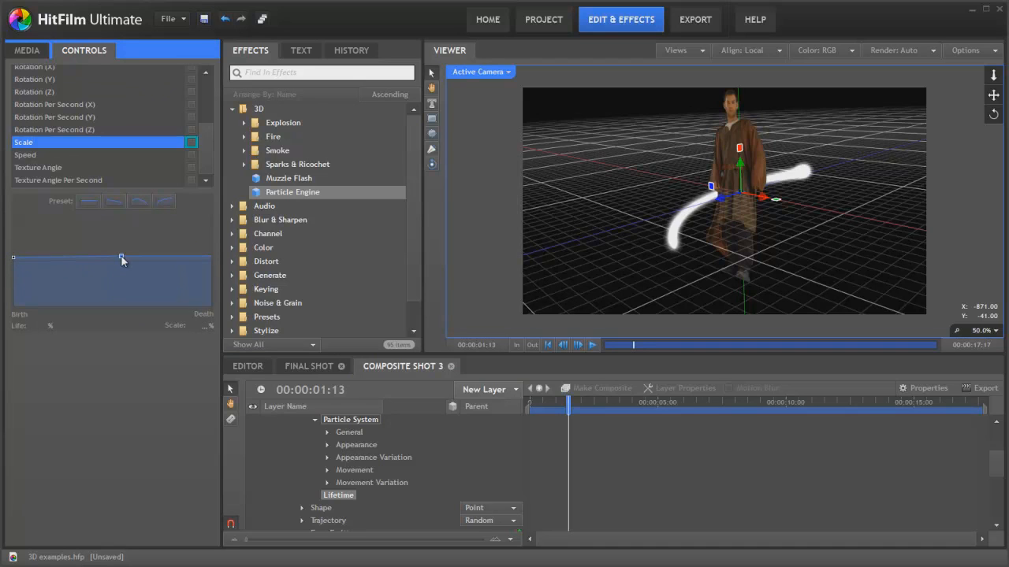
Drag the Lifetime Scale death point to 0% and preview the tapering trail through the shot
left_click_drag(120, 258, 209, 259)
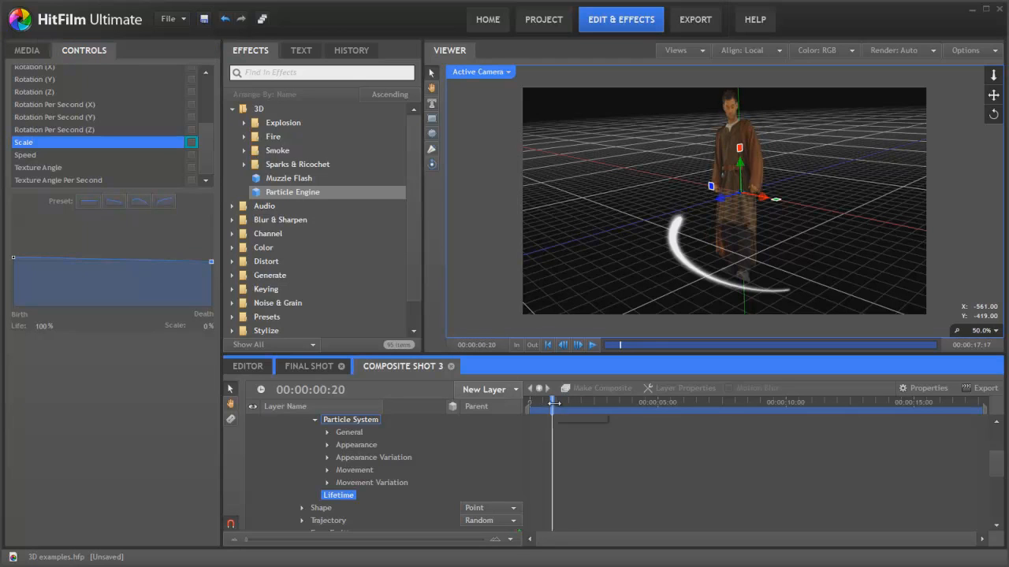
left_click_drag(551, 402, 575, 402)
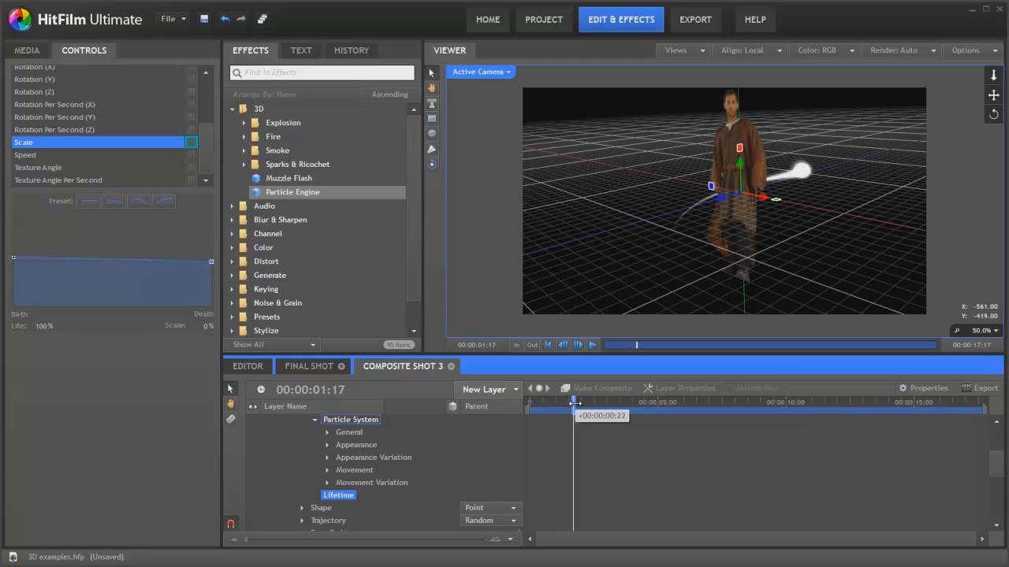
left_click_drag(576, 402, 607, 402)
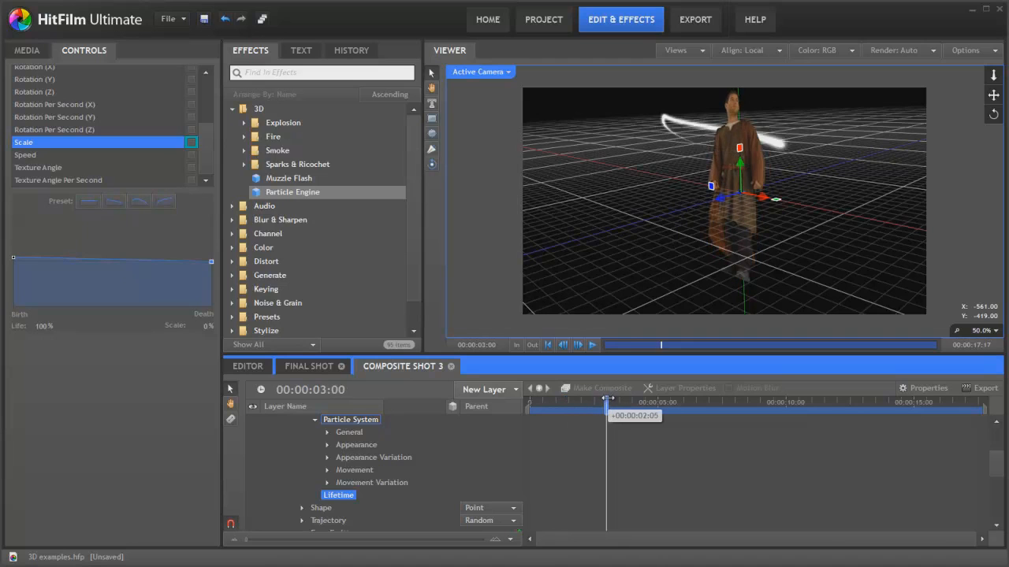
left_click_drag(607, 402, 622, 401)
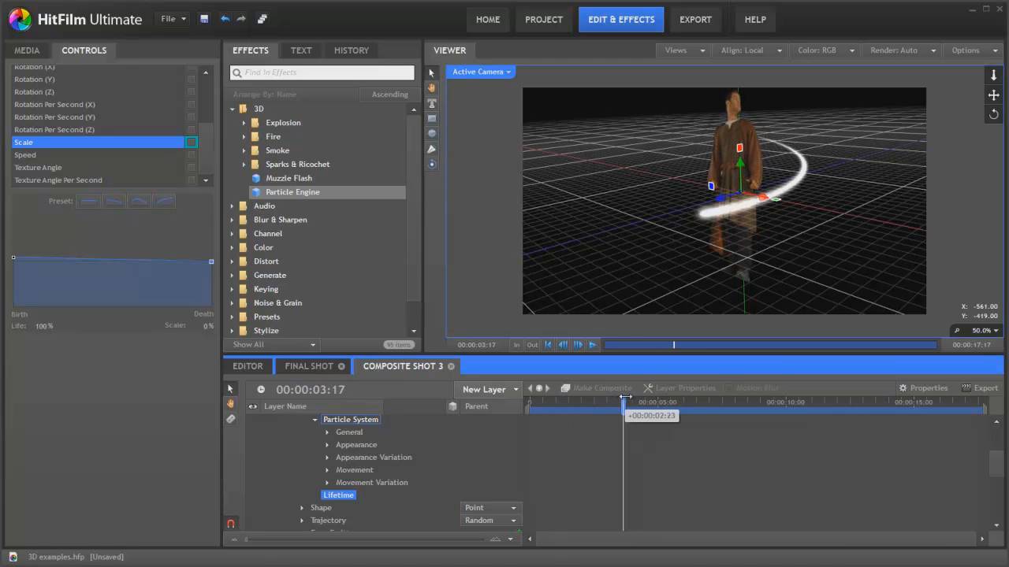